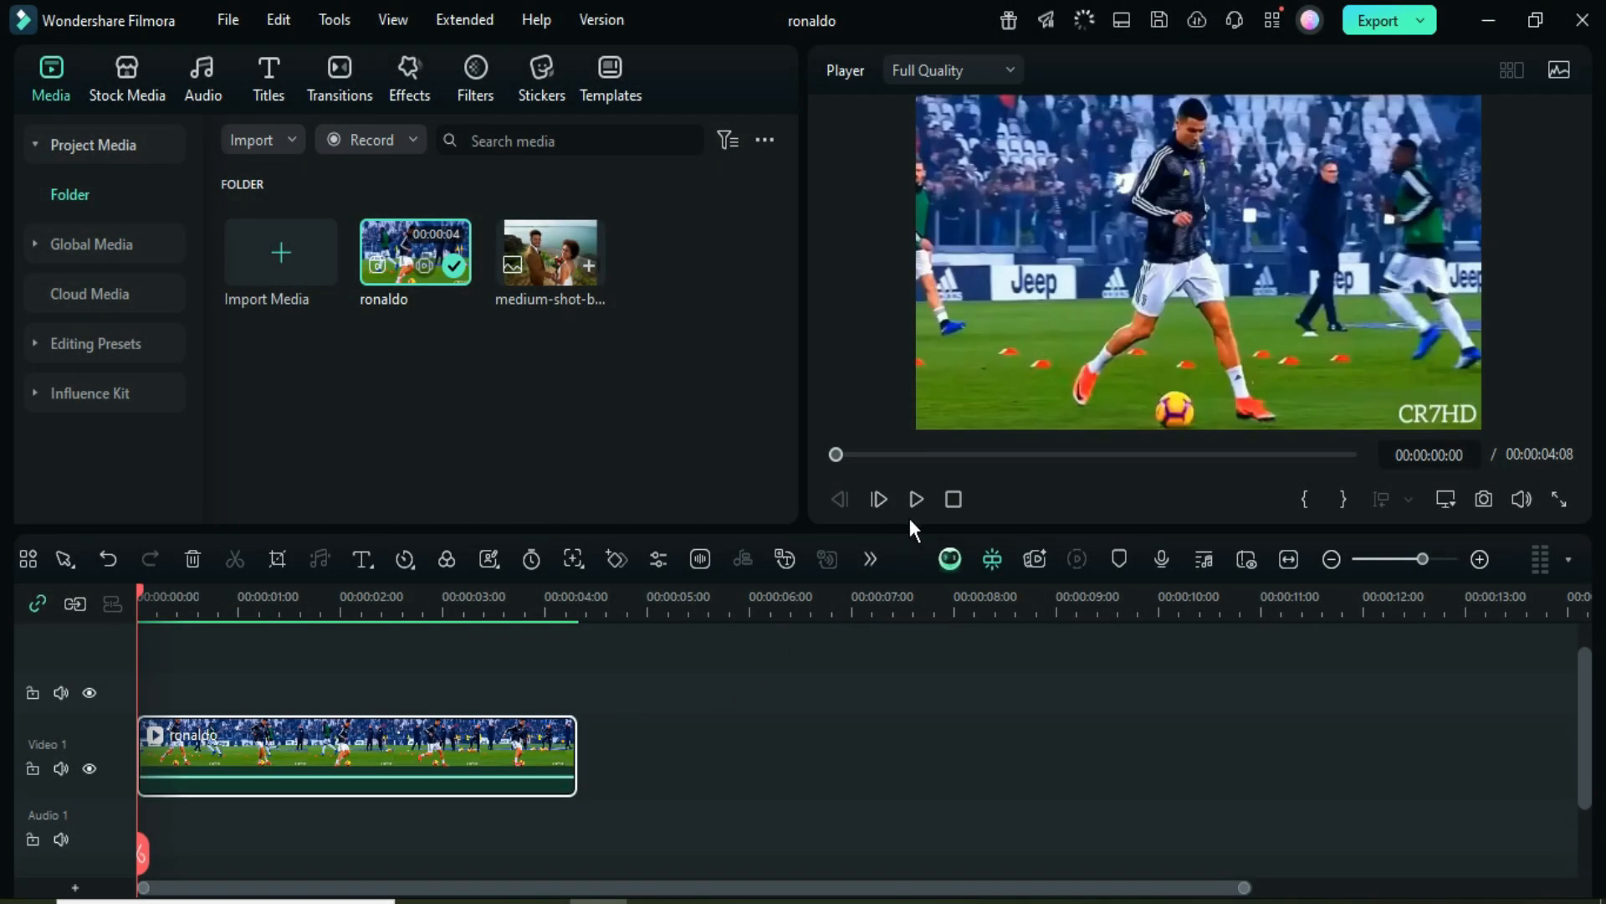
# Find Text 3D Surround via a '3d' effects search and place it above the ronaldo clip
pyautogui.click(914, 501)
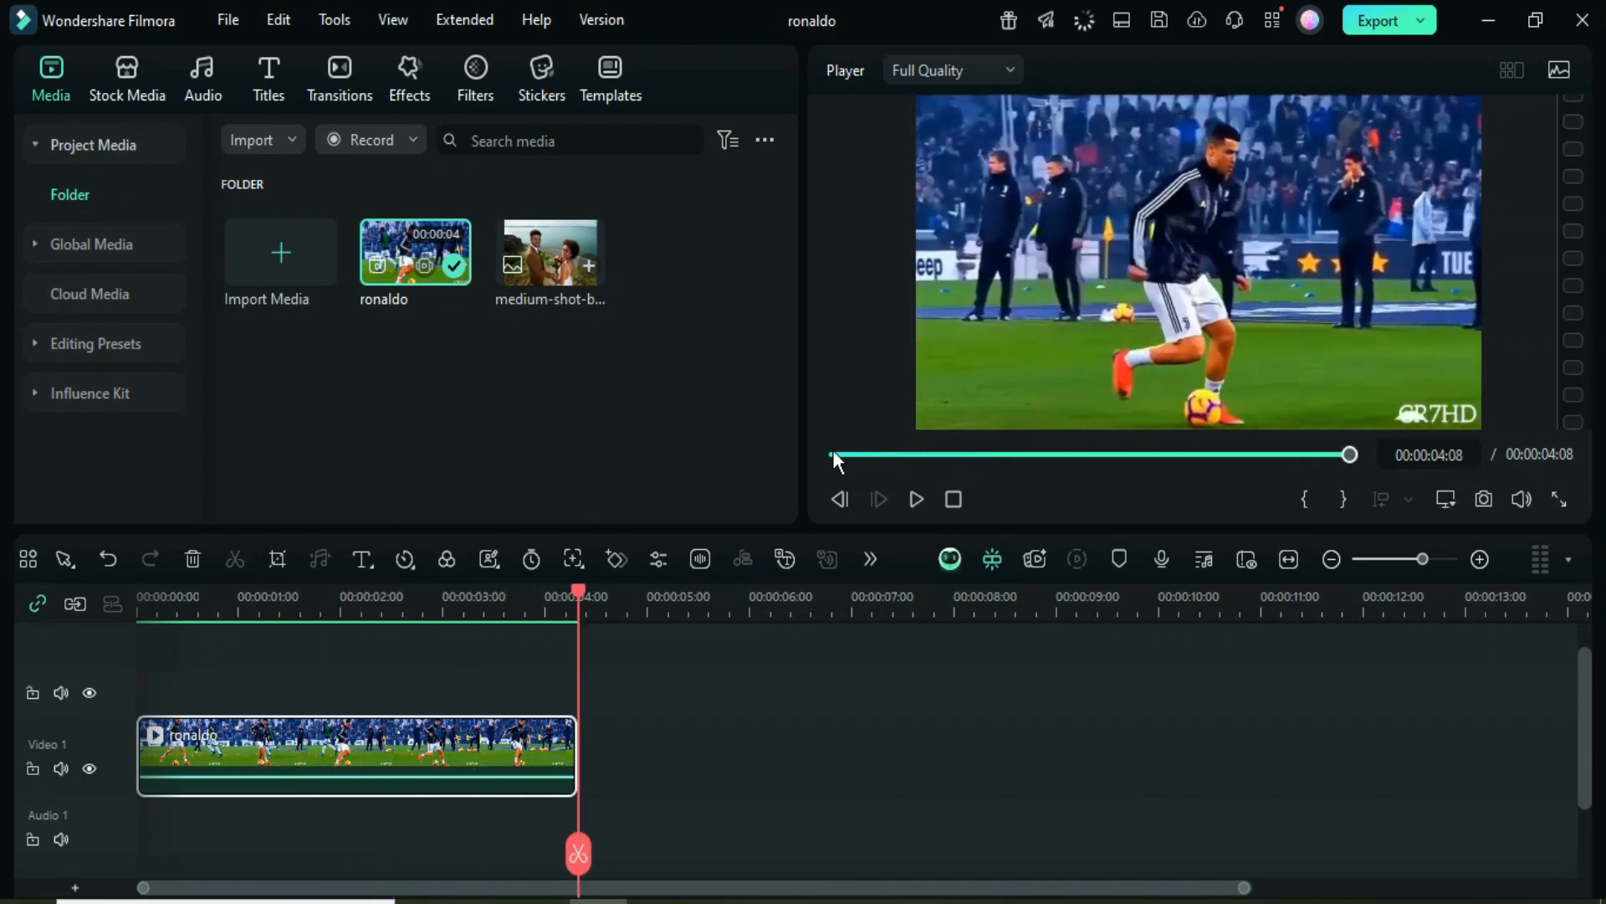
pyautogui.click(409, 77)
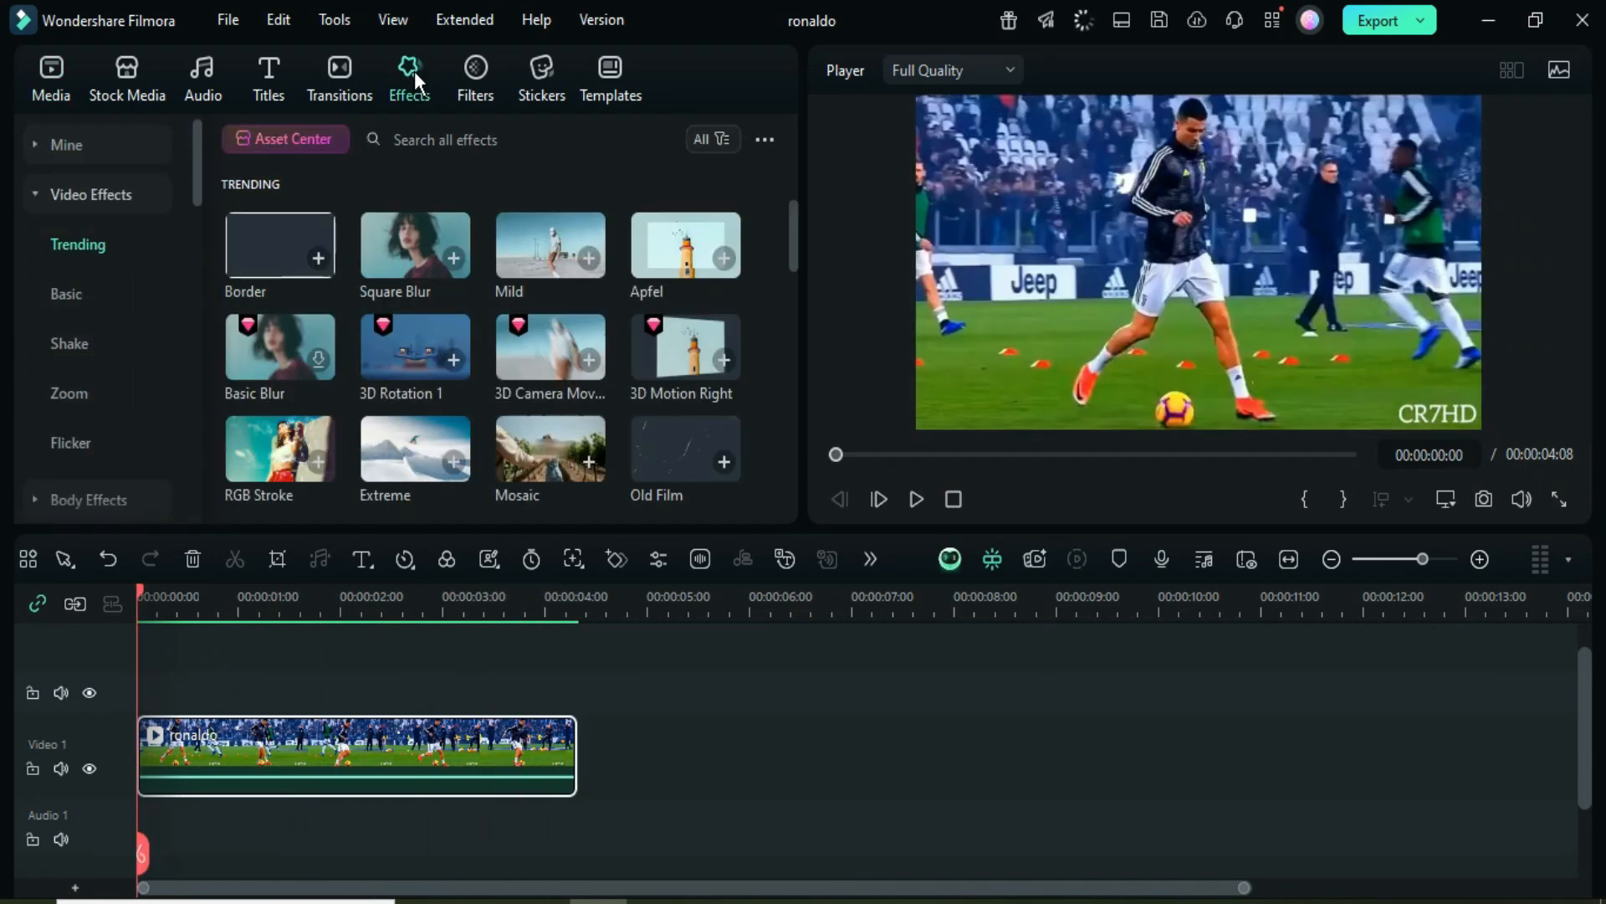
pyautogui.click(517, 139)
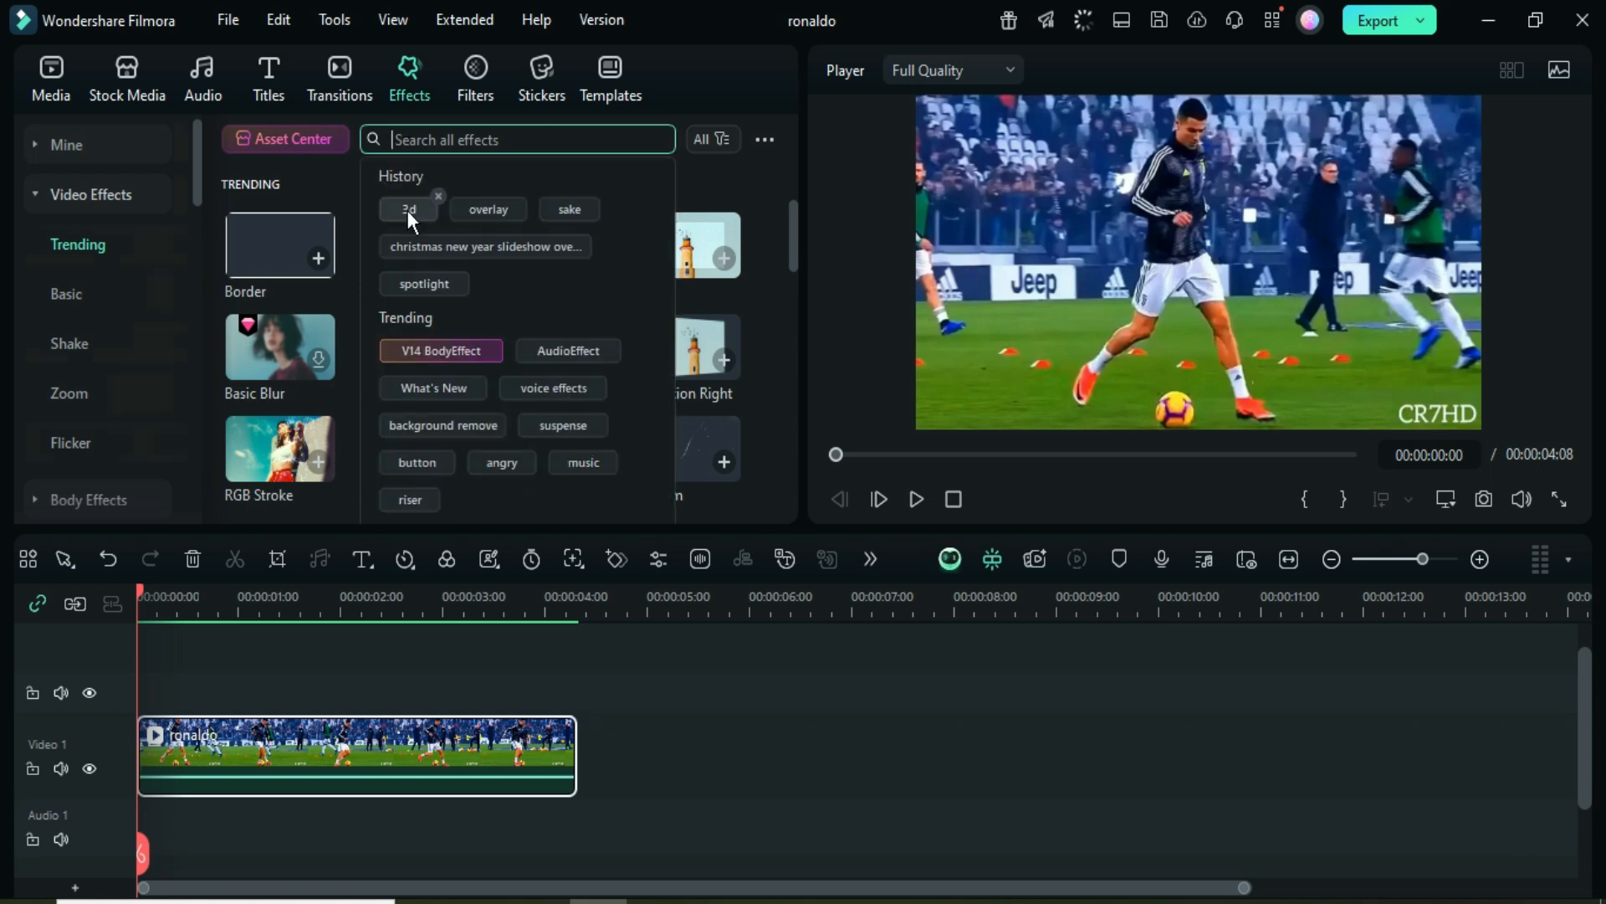
pyautogui.click(407, 209)
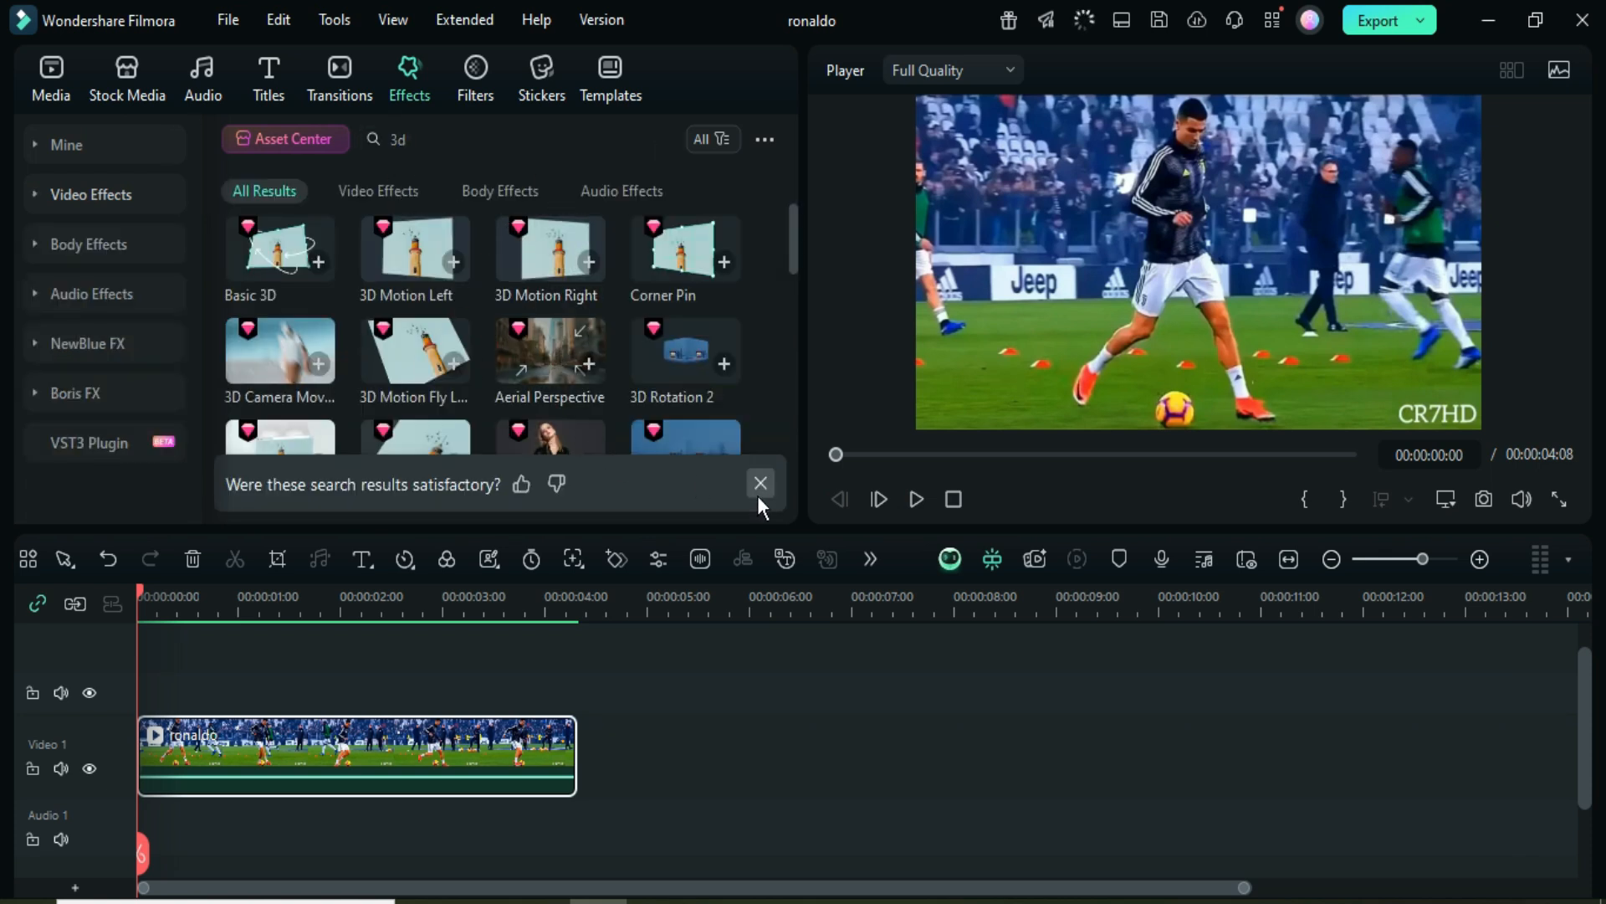
pyautogui.click(761, 484)
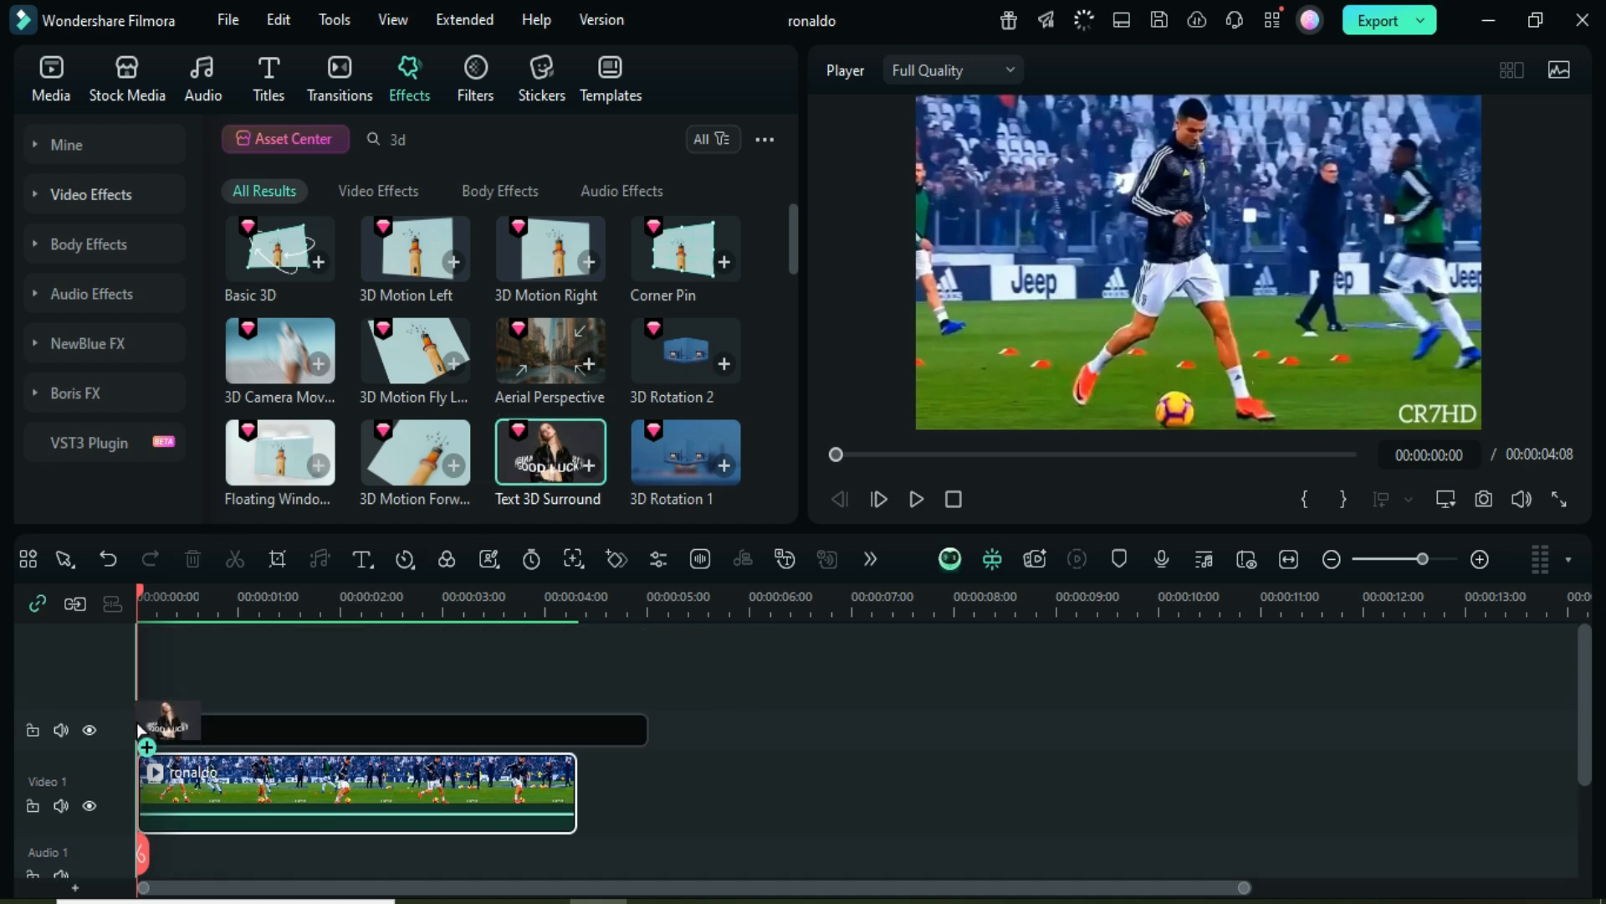
pyautogui.click(587, 476)
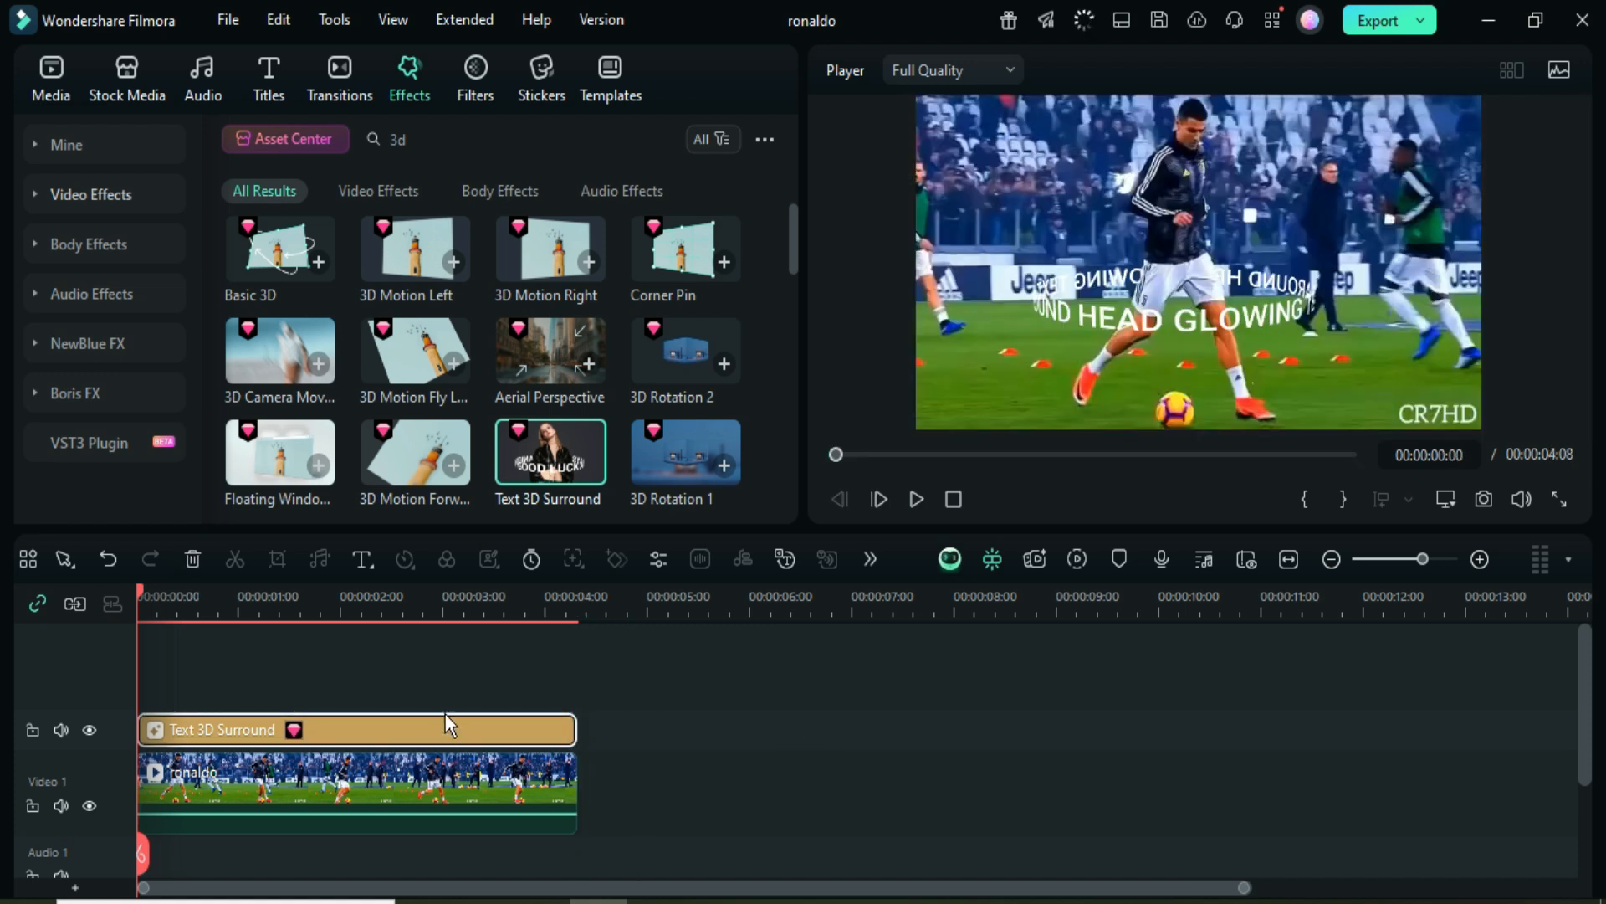
pyautogui.moveTo(1055, 315)
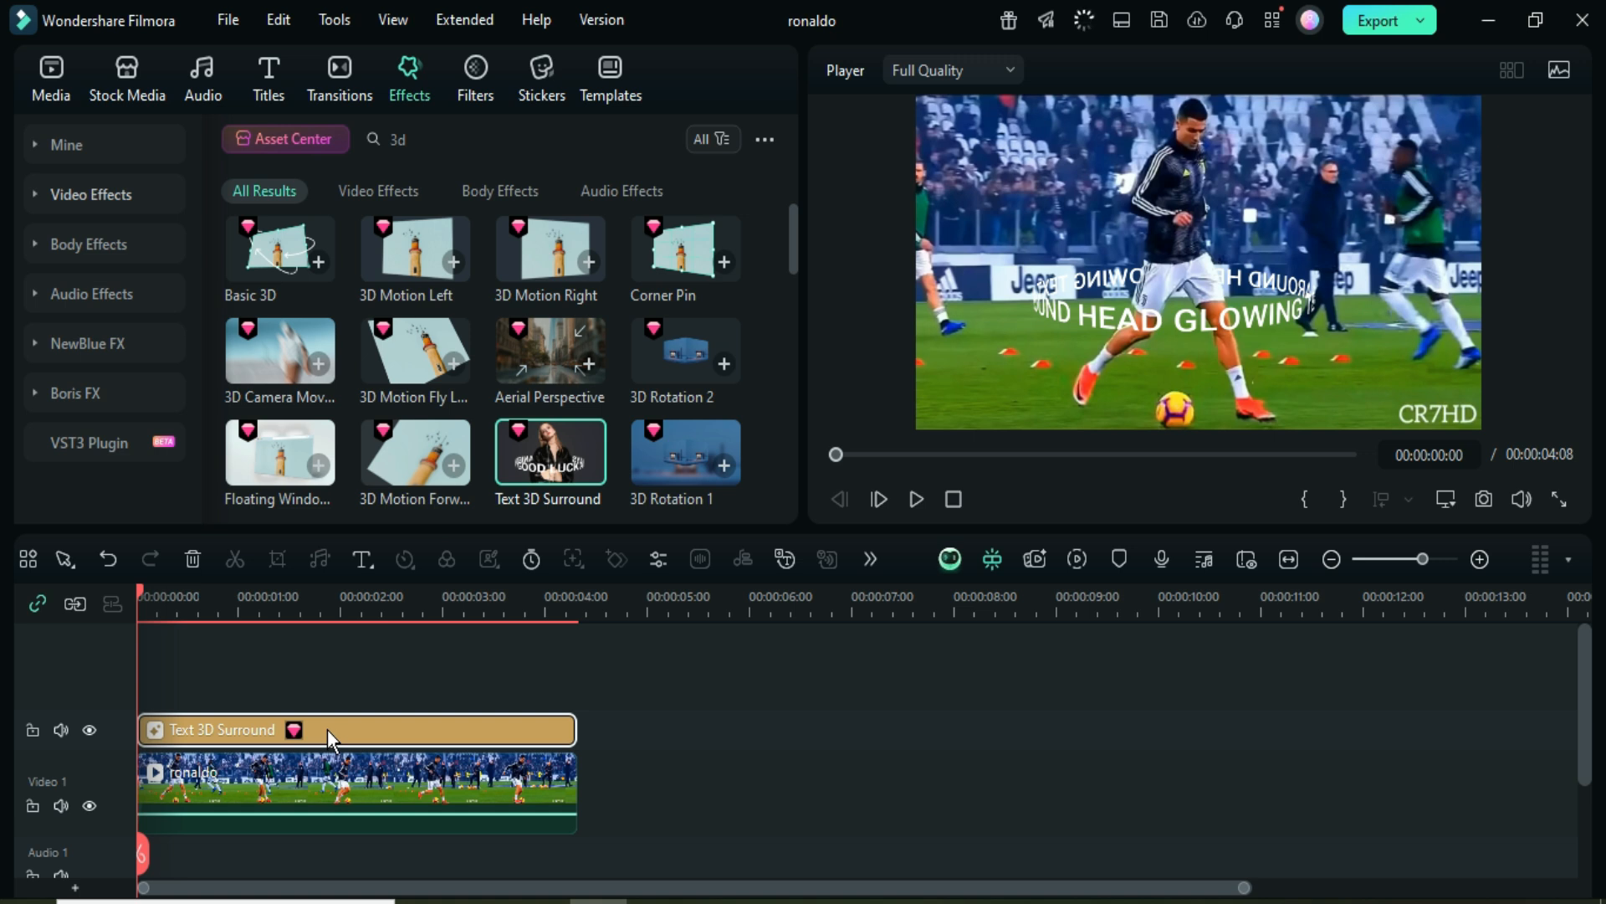
# Replace the surround effect's placeholder text by pasting 'Cristiano Ronaldo'
pyautogui.doubleClick(215, 729)
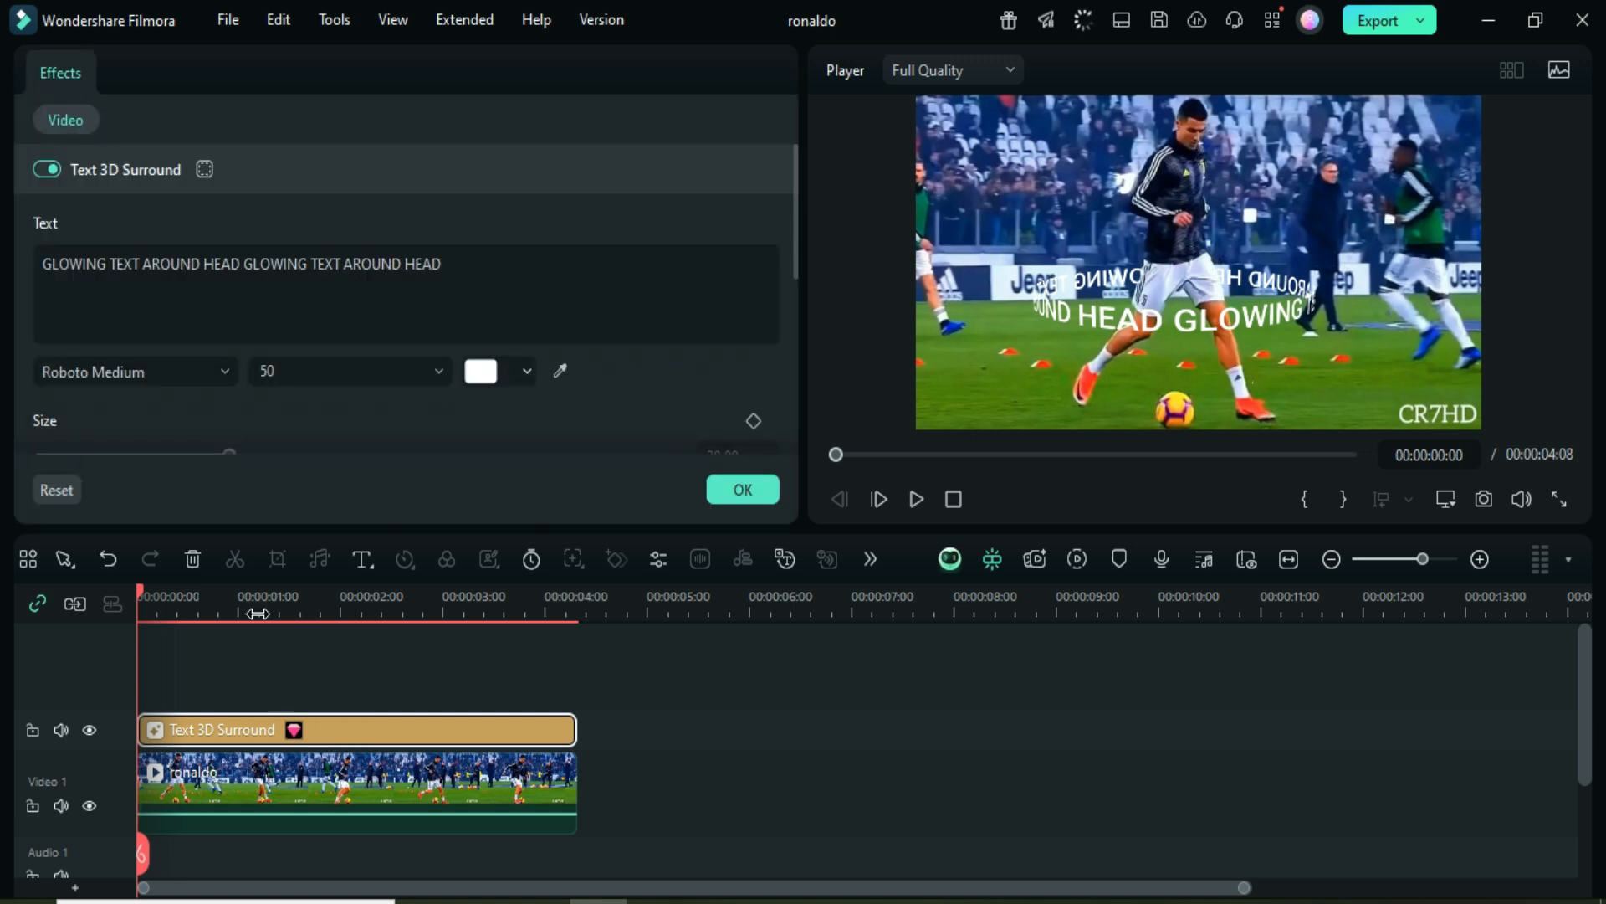
pyautogui.click(443, 263)
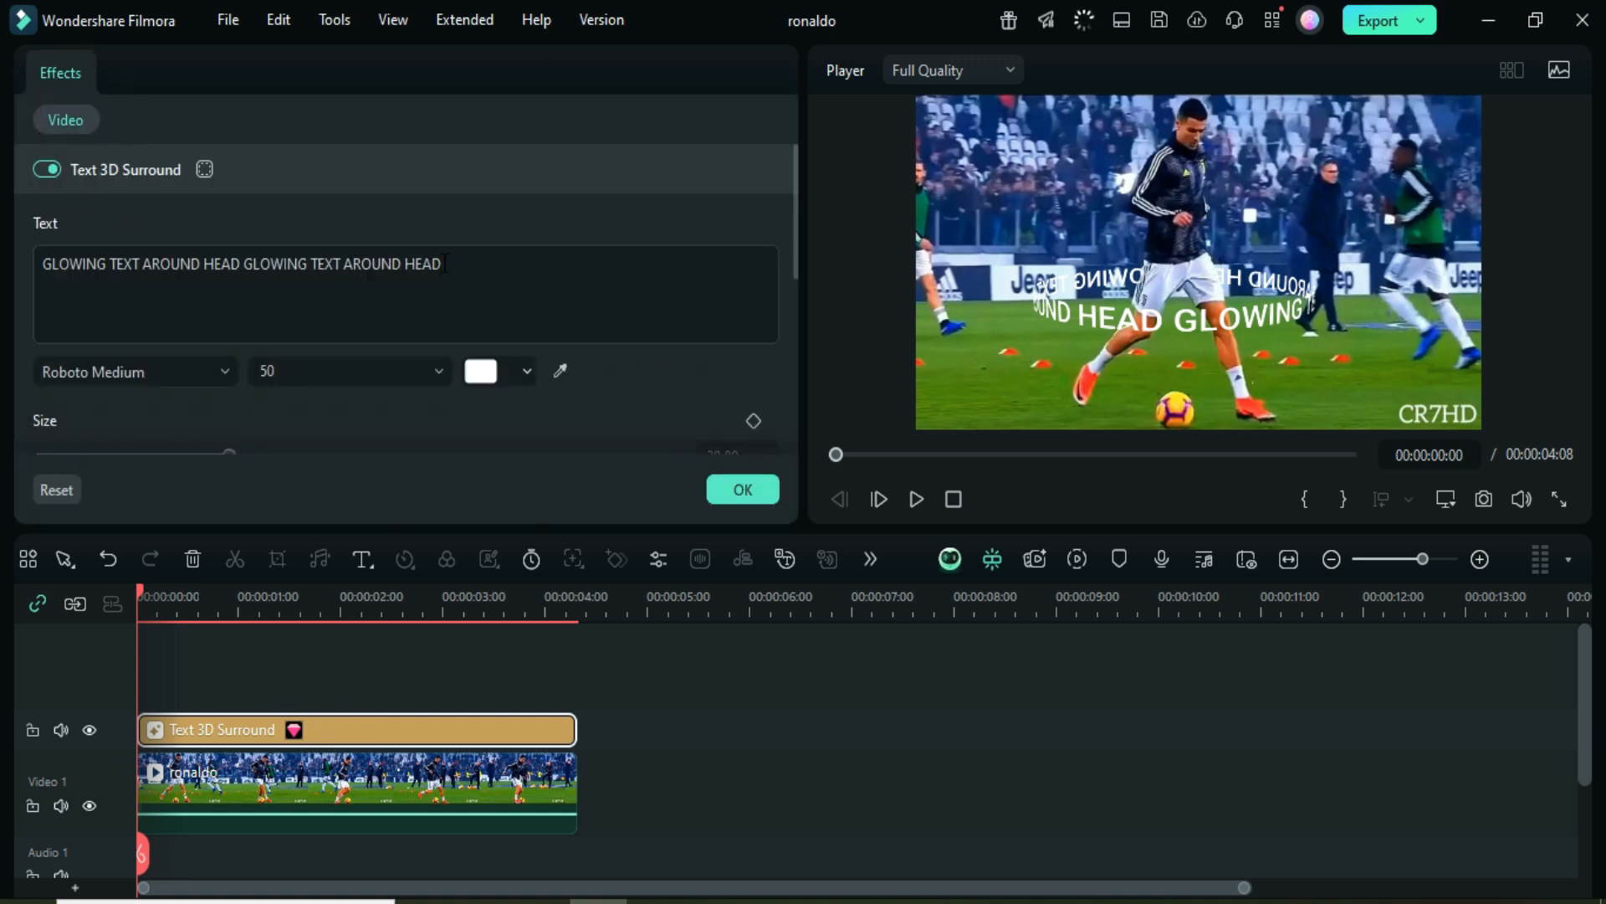
pyautogui.rightClick(241, 264)
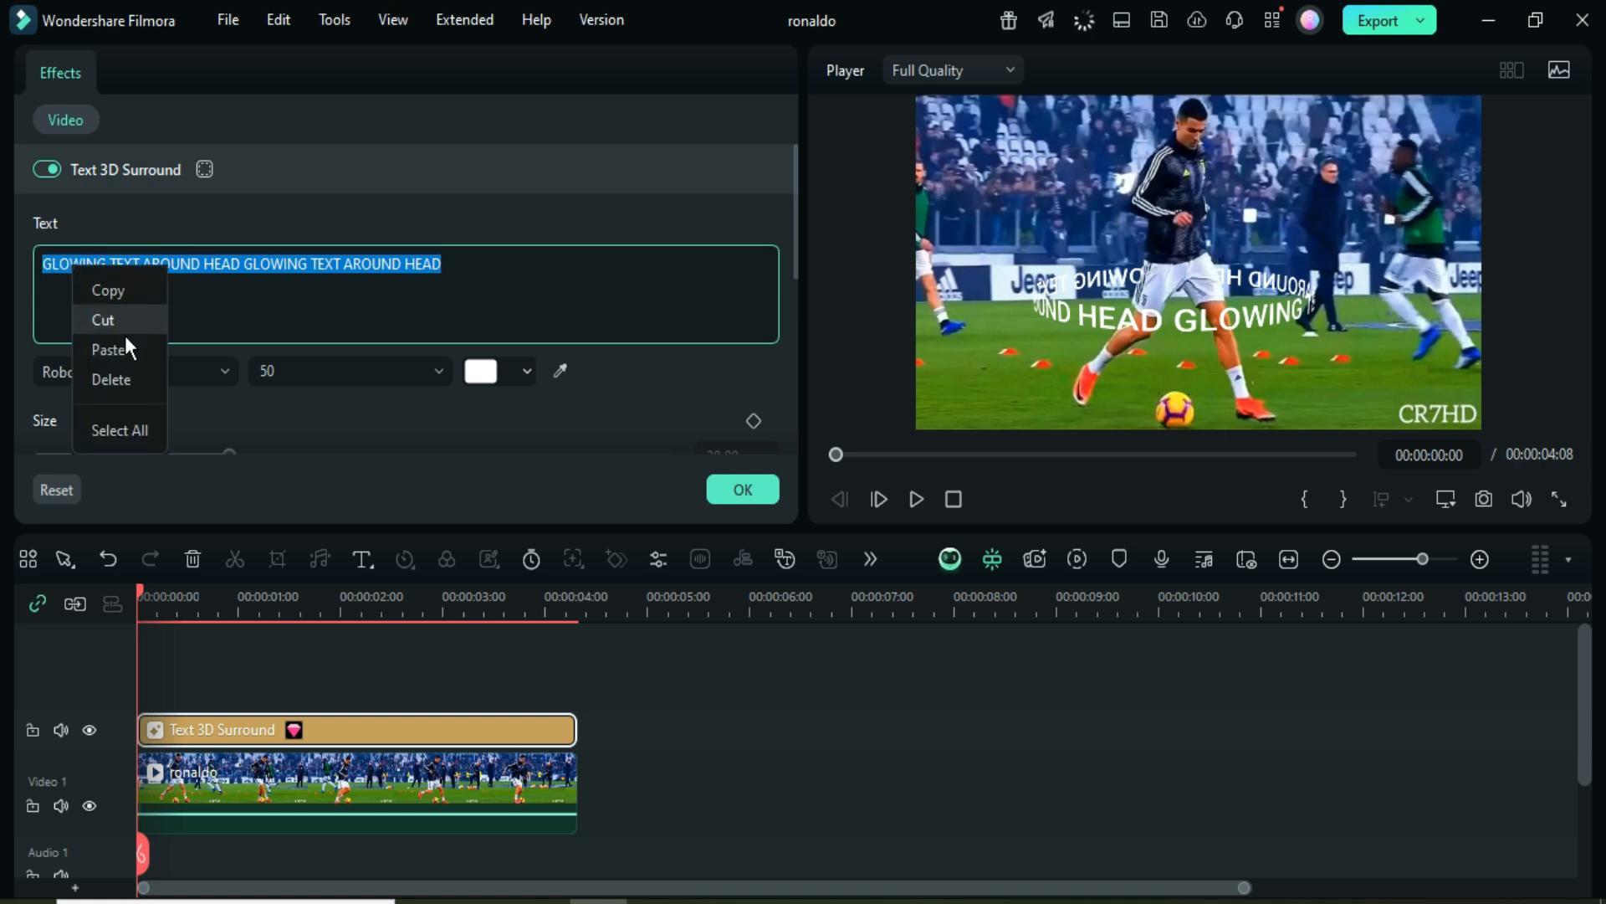
pyautogui.click(109, 350)
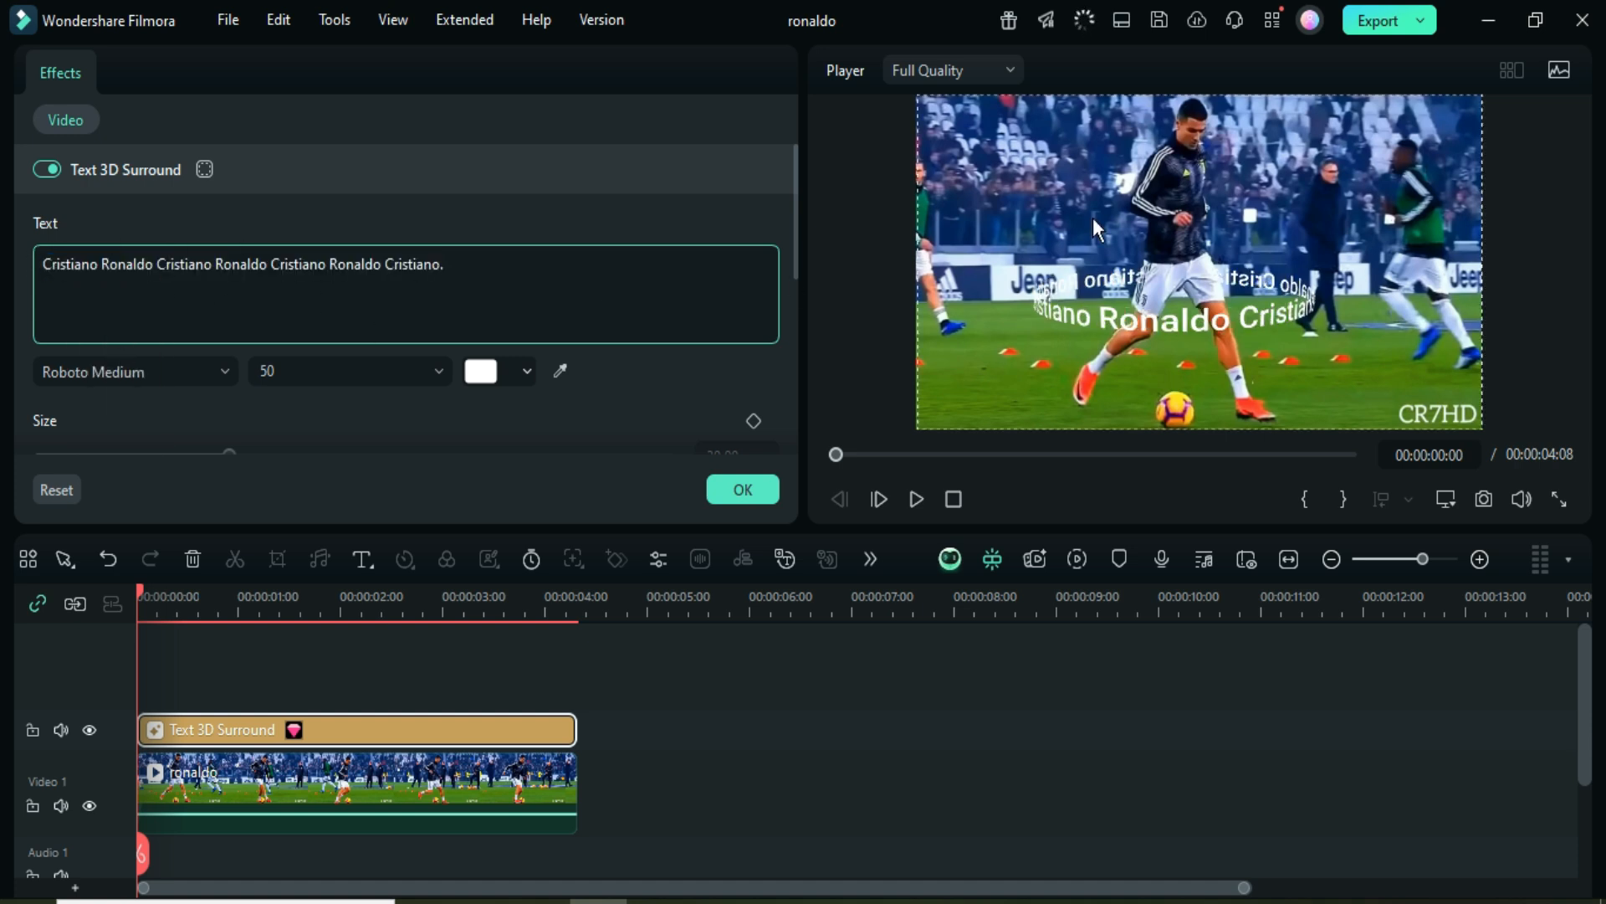
pyautogui.scroll(-3)
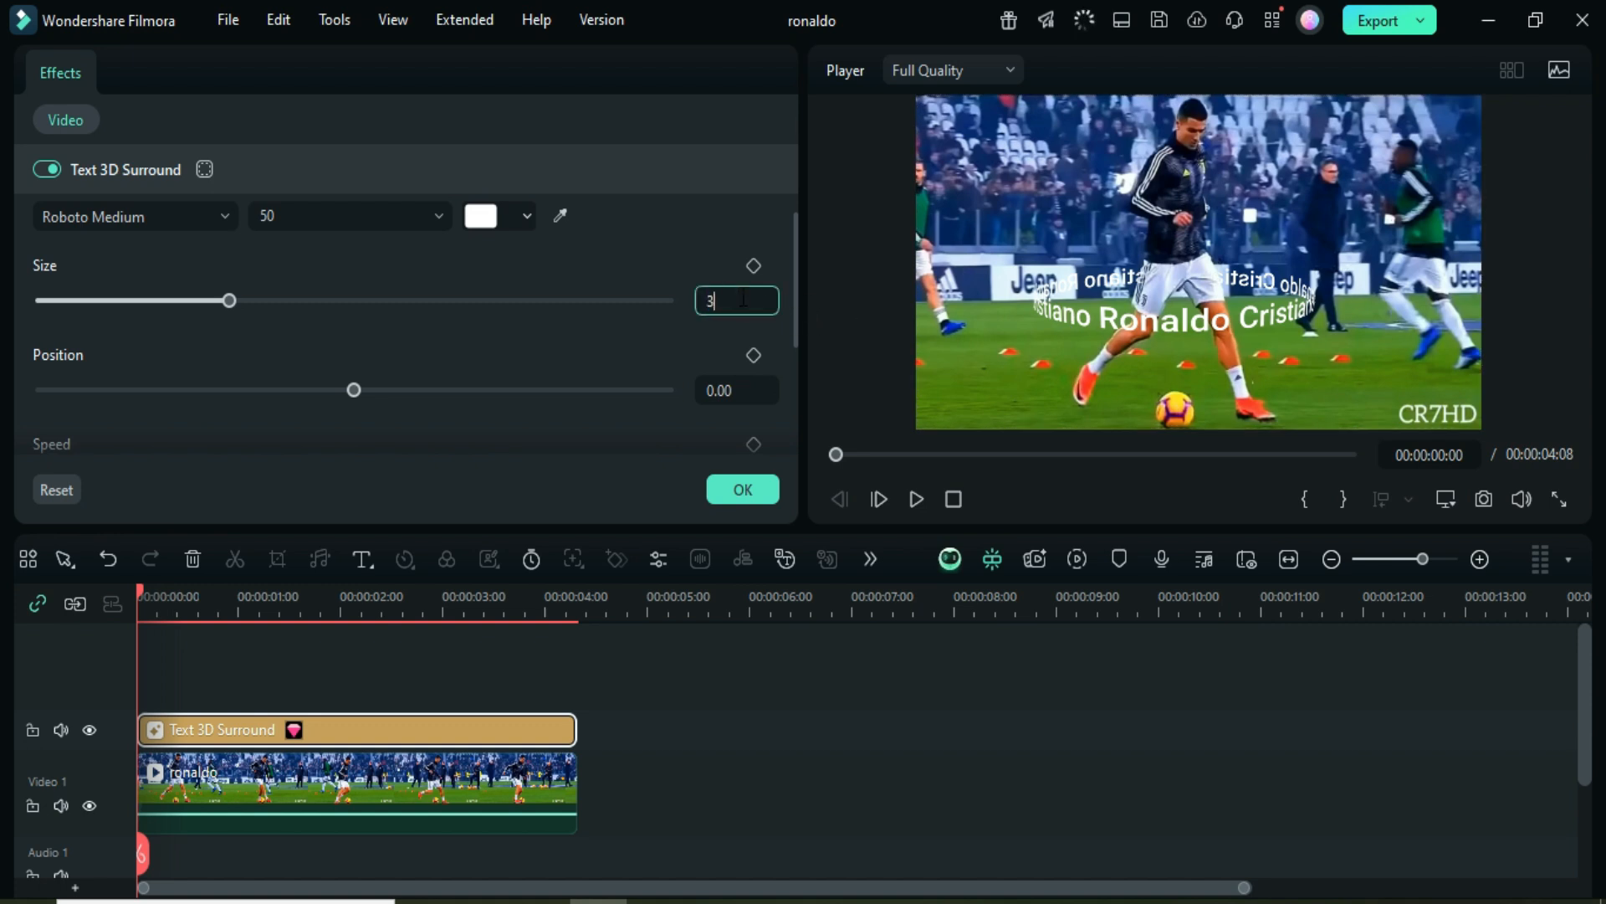
# Set the surround text size to 37 and its position to 0.30
pyautogui.write('37.00')
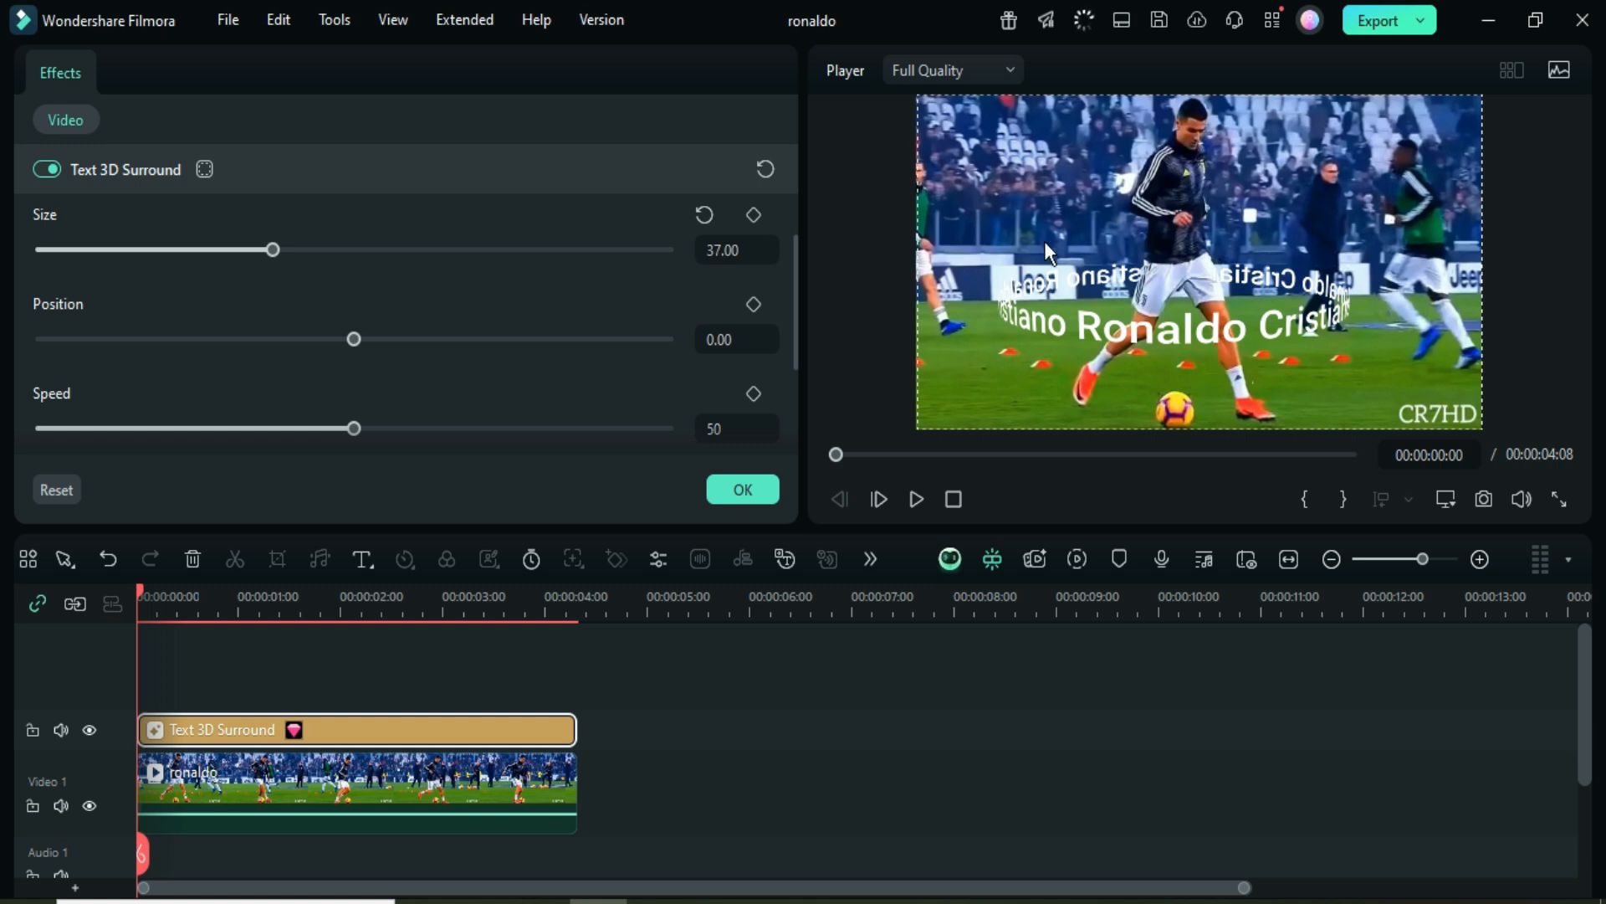
pyautogui.click(736, 339)
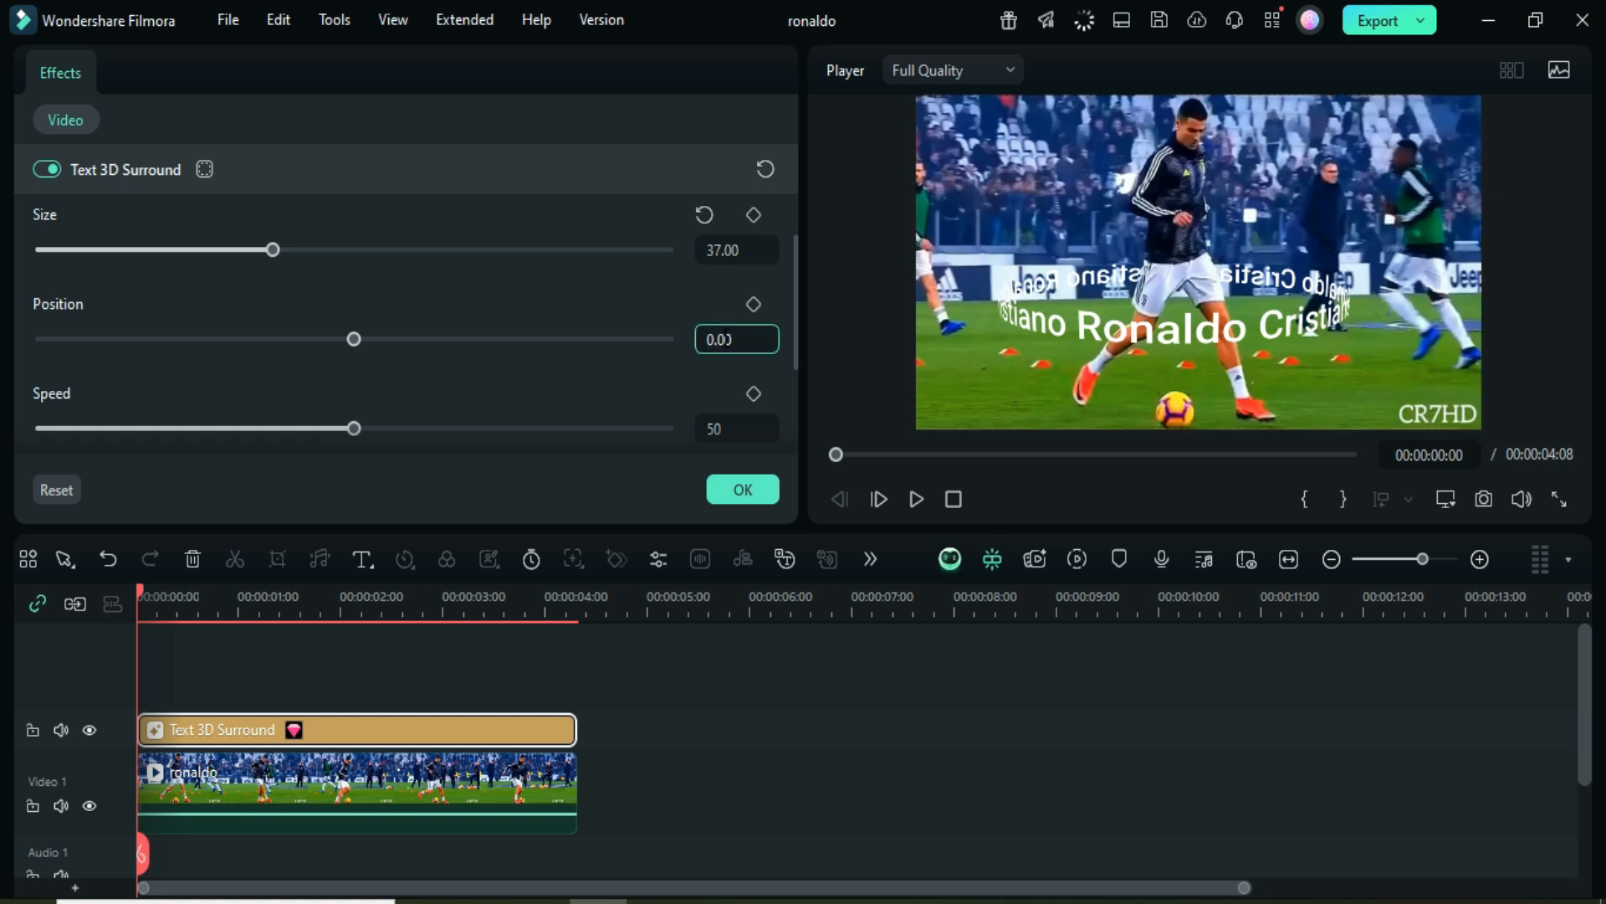
pyautogui.moveTo(353, 338); pyautogui.dragTo(447, 338)
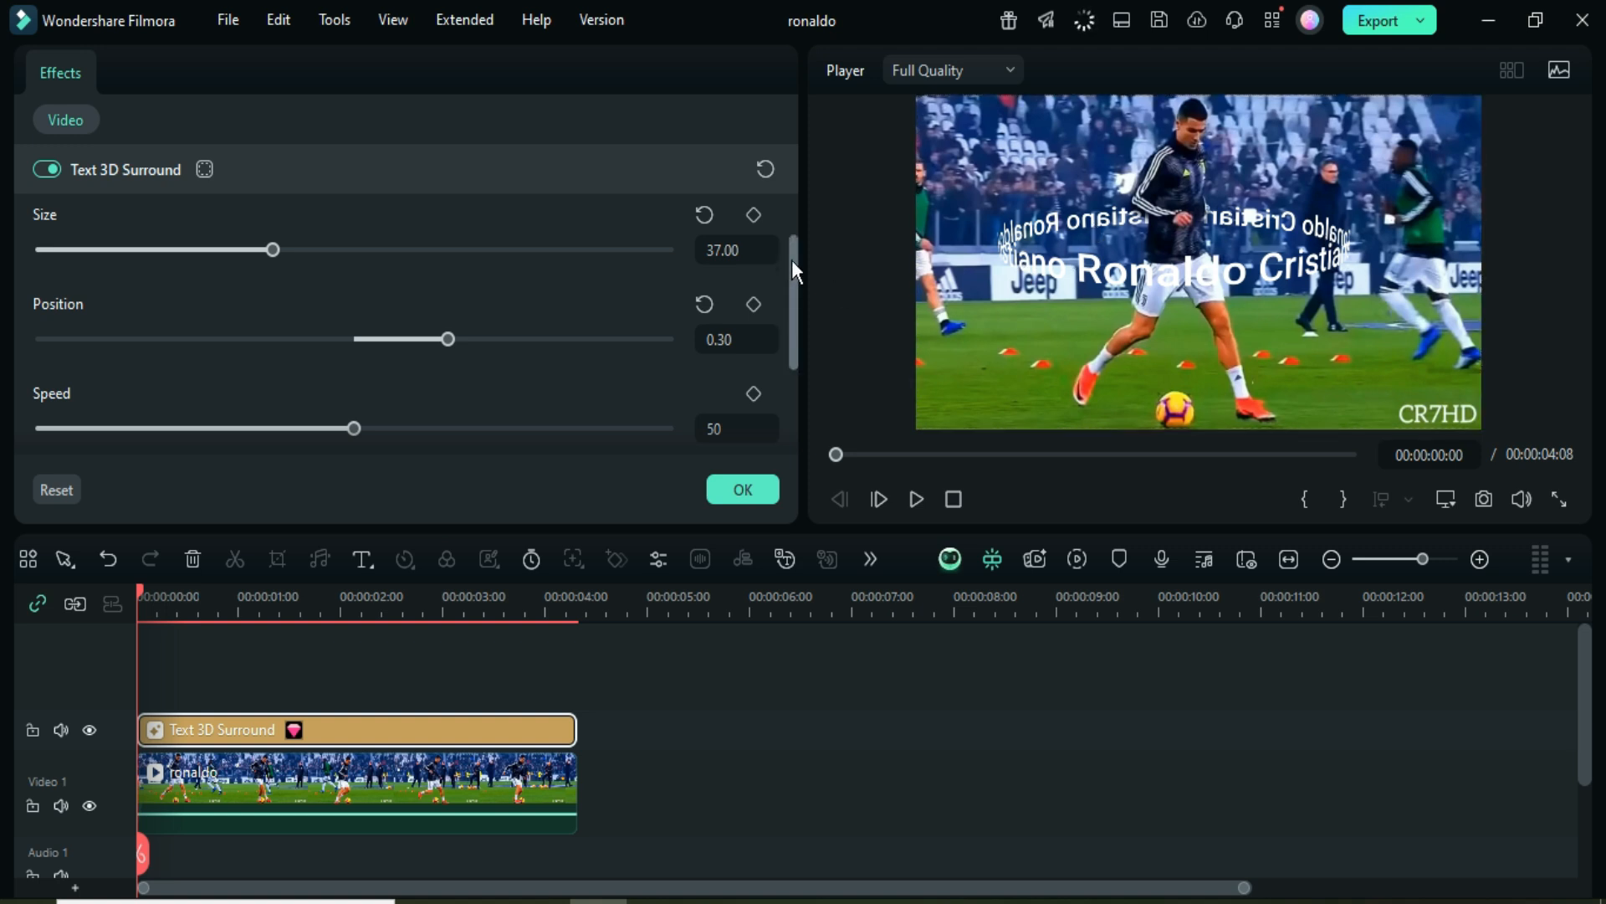
pyautogui.scroll(-3)
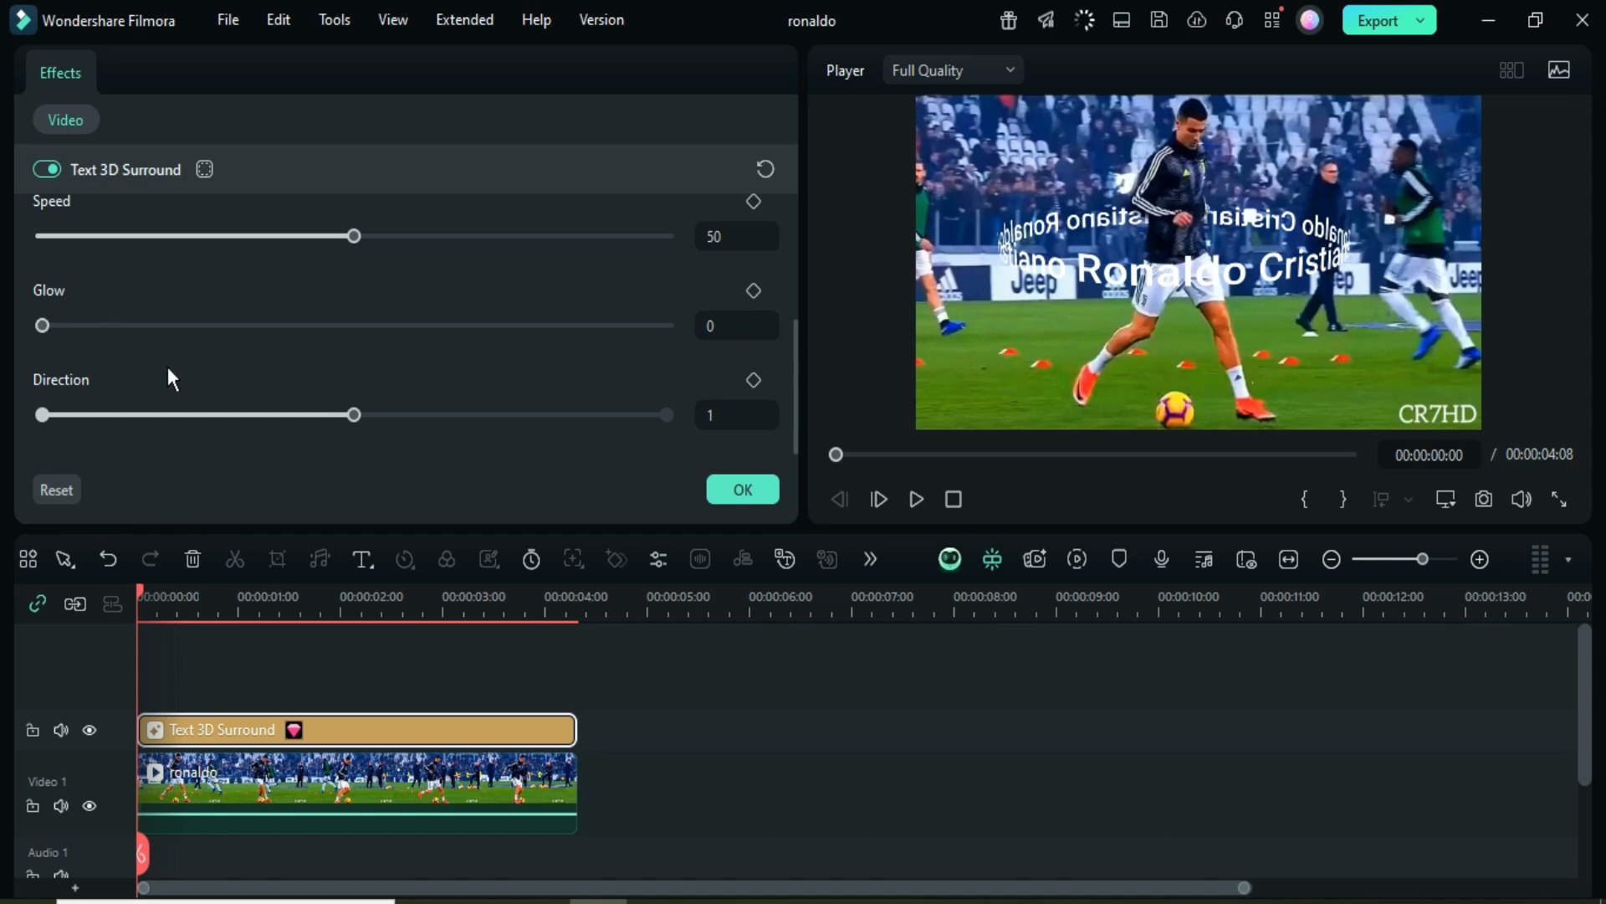
pyautogui.click(1034, 560)
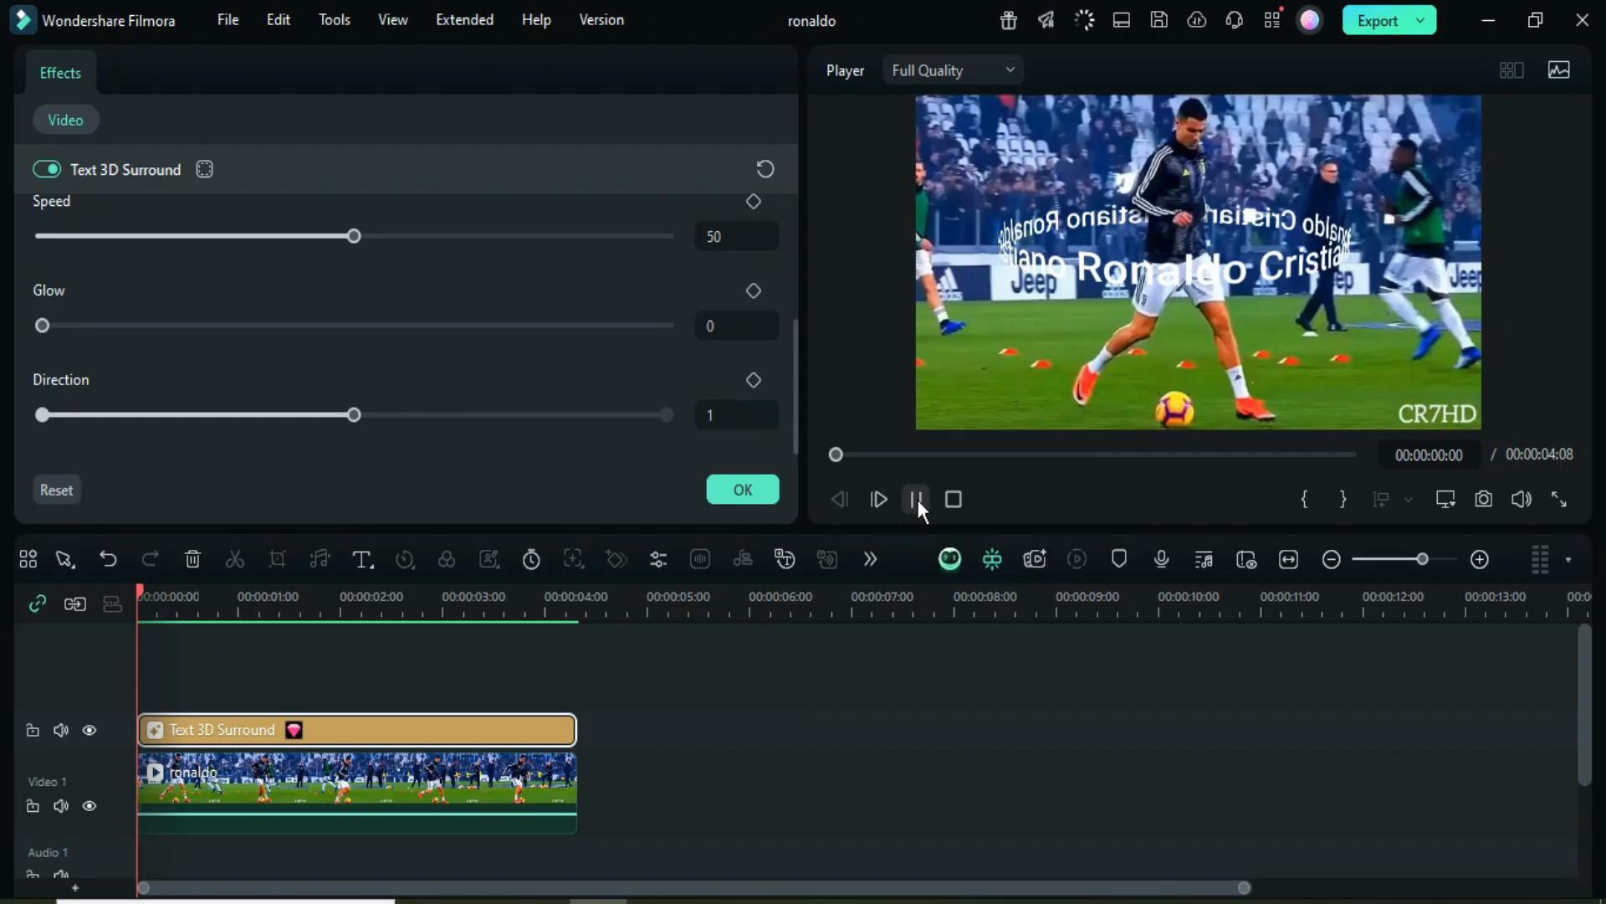
pyautogui.click(878, 501)
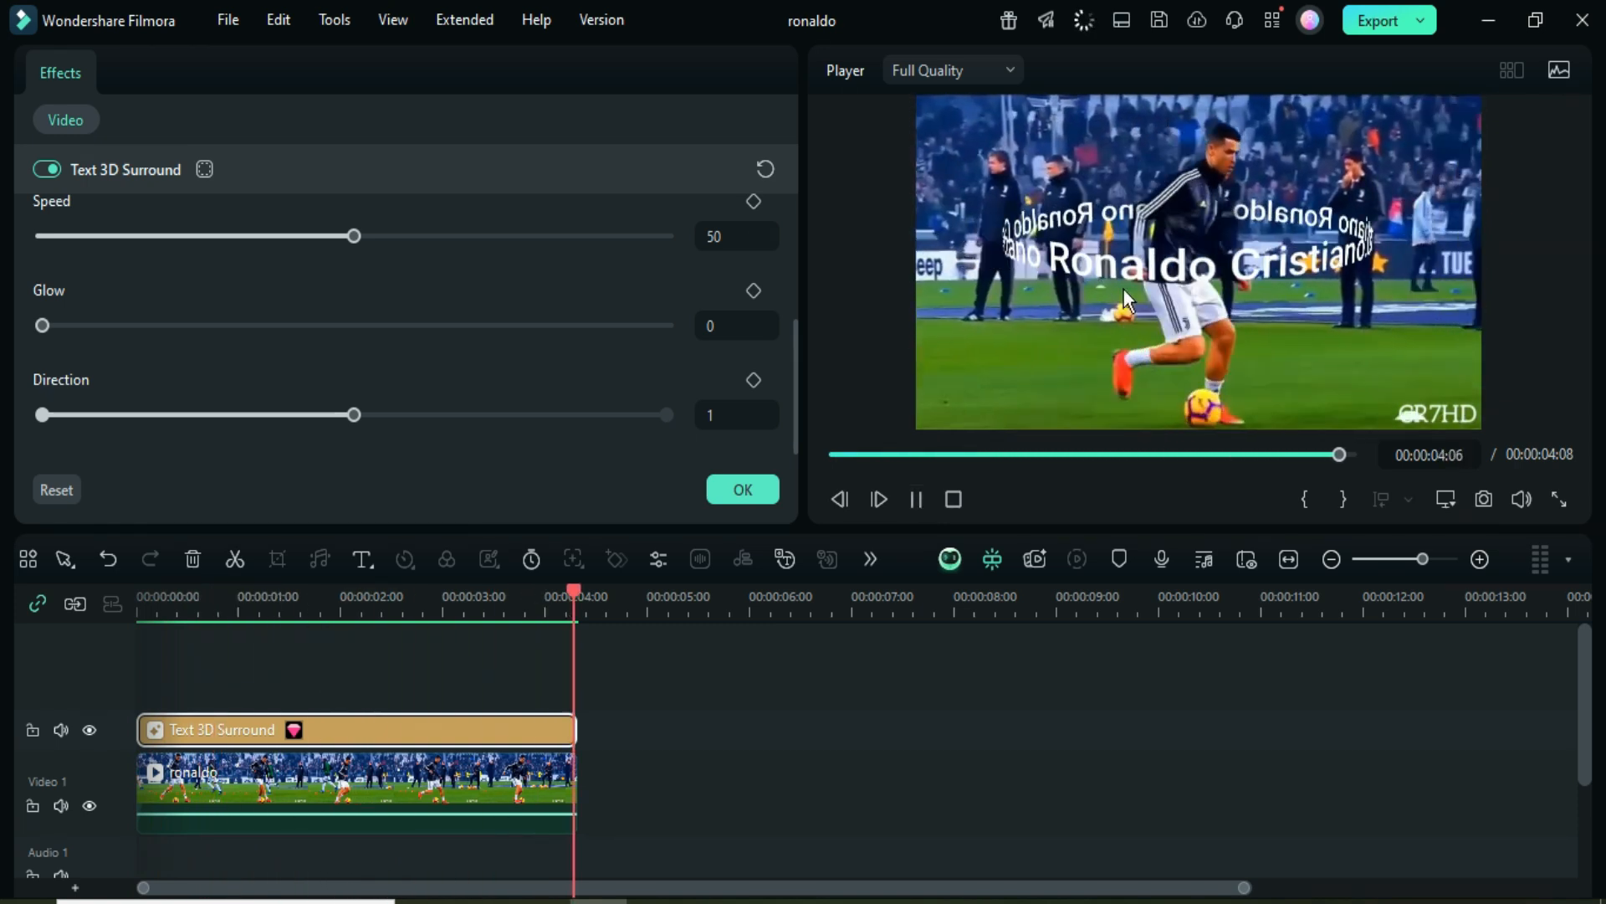
pyautogui.click(914, 501)
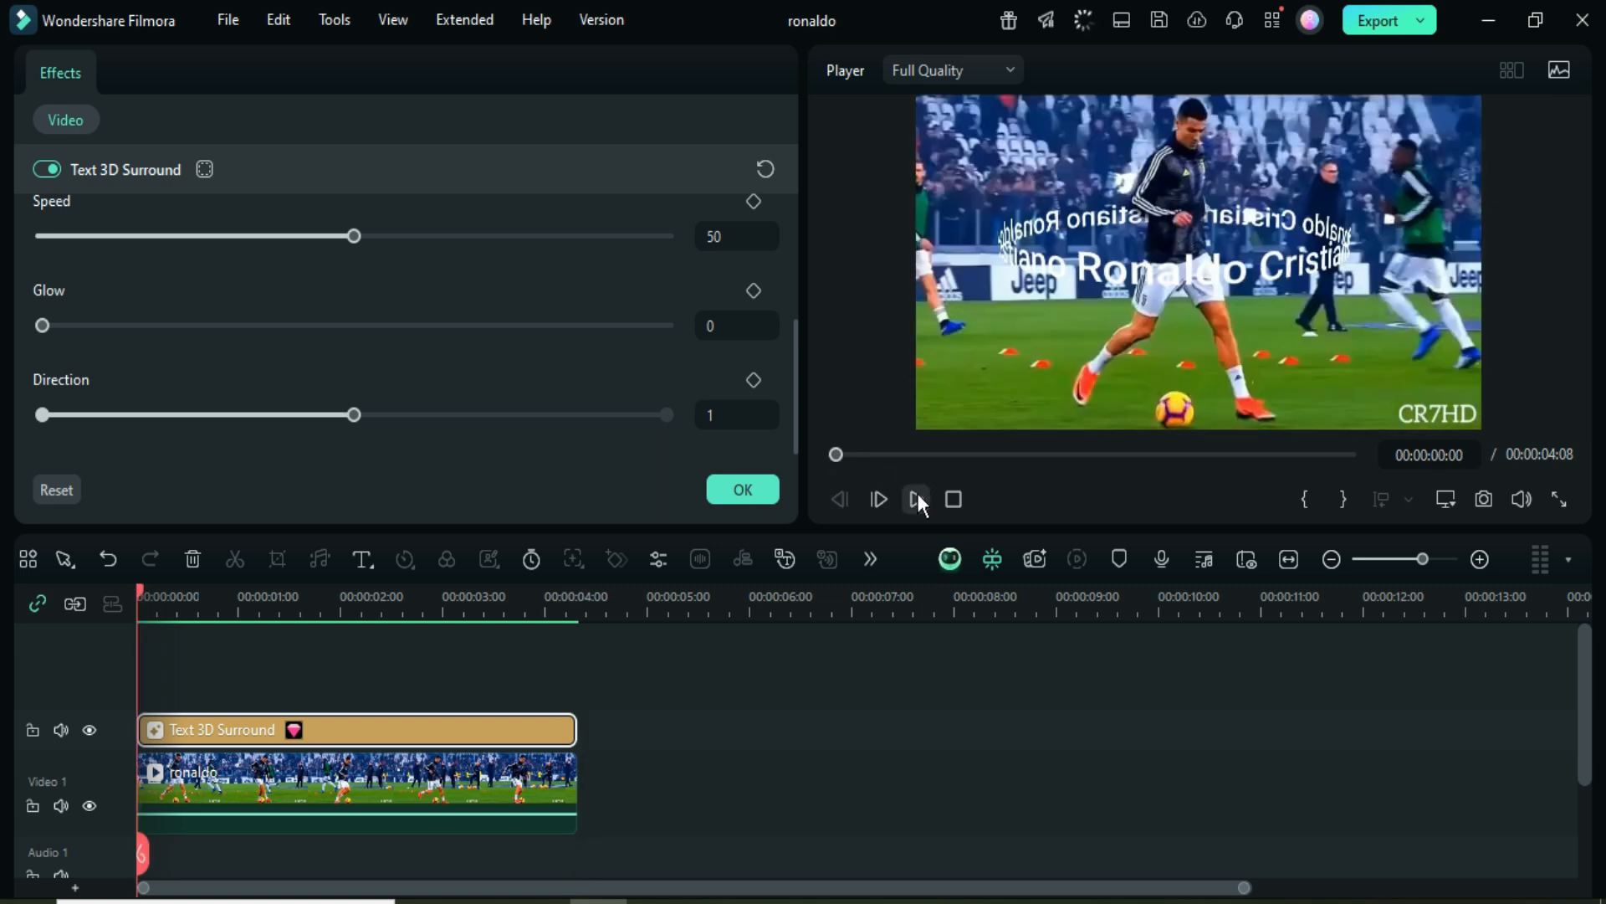
pyautogui.click(917, 500)
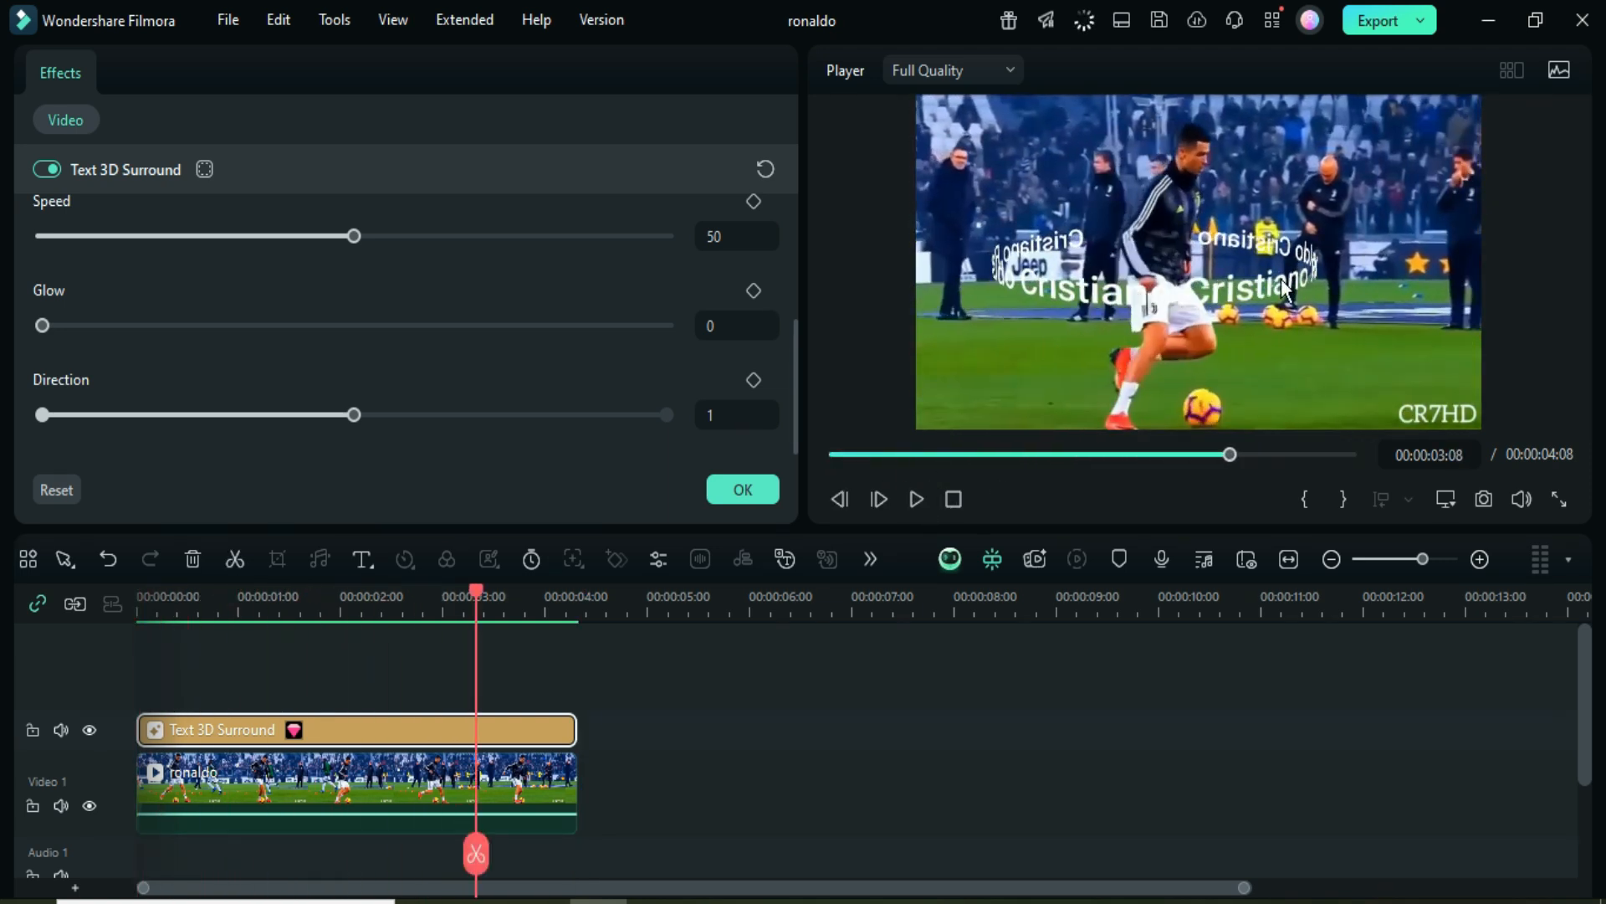
# Try the Direction slider, return it to 1, and make the text ring orange
pyautogui.click(737, 415)
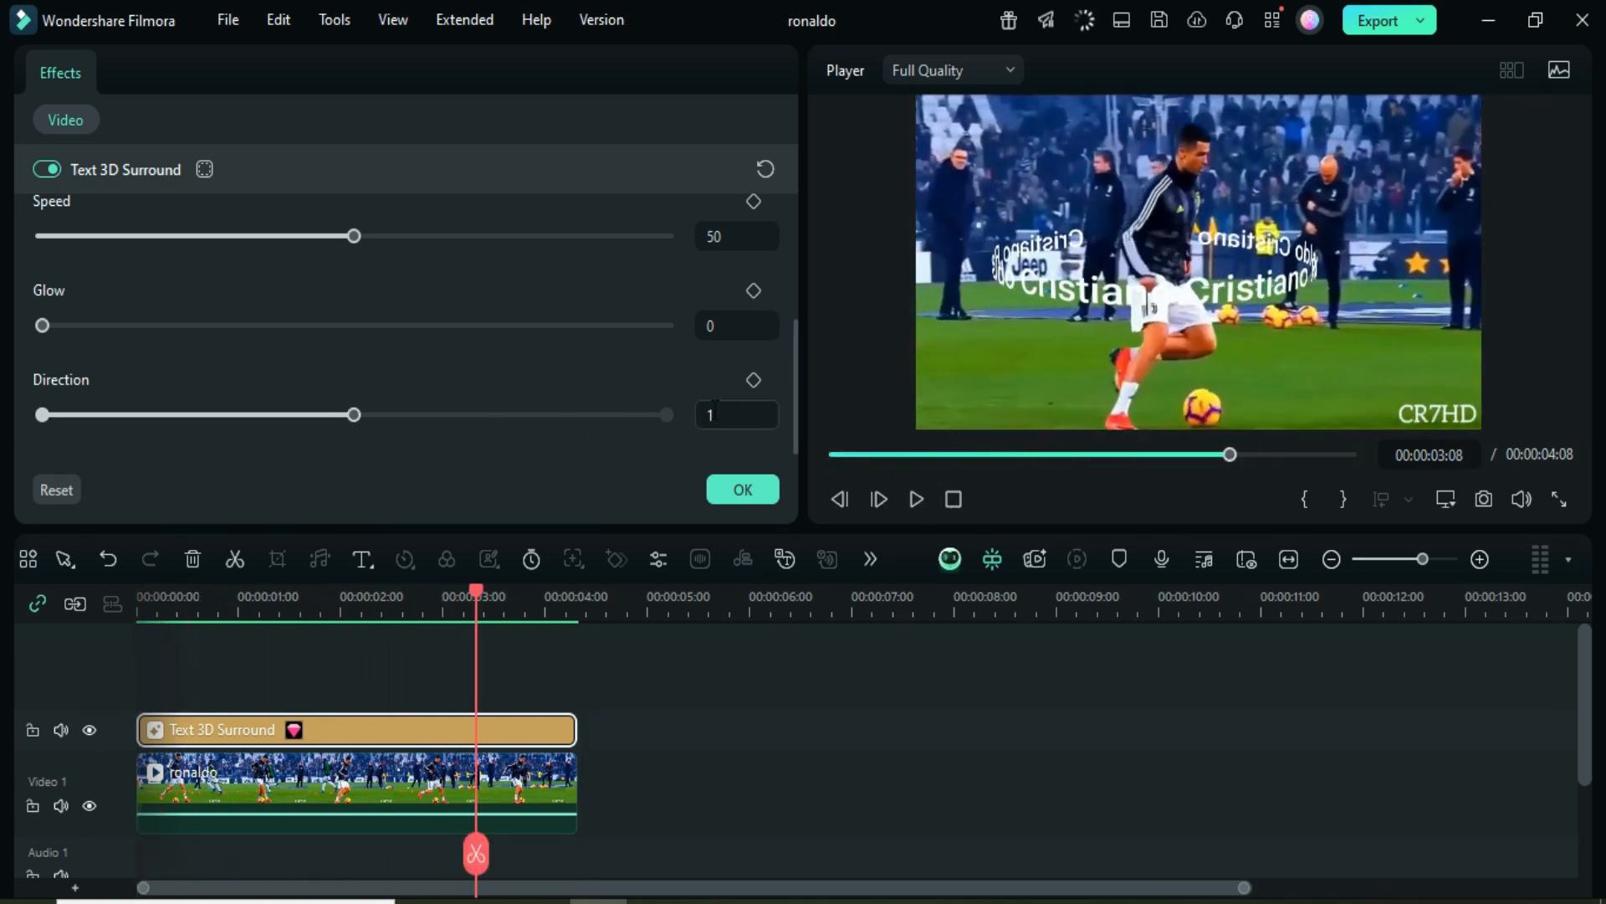
pyautogui.moveTo(355, 415); pyautogui.dragTo(666, 415)
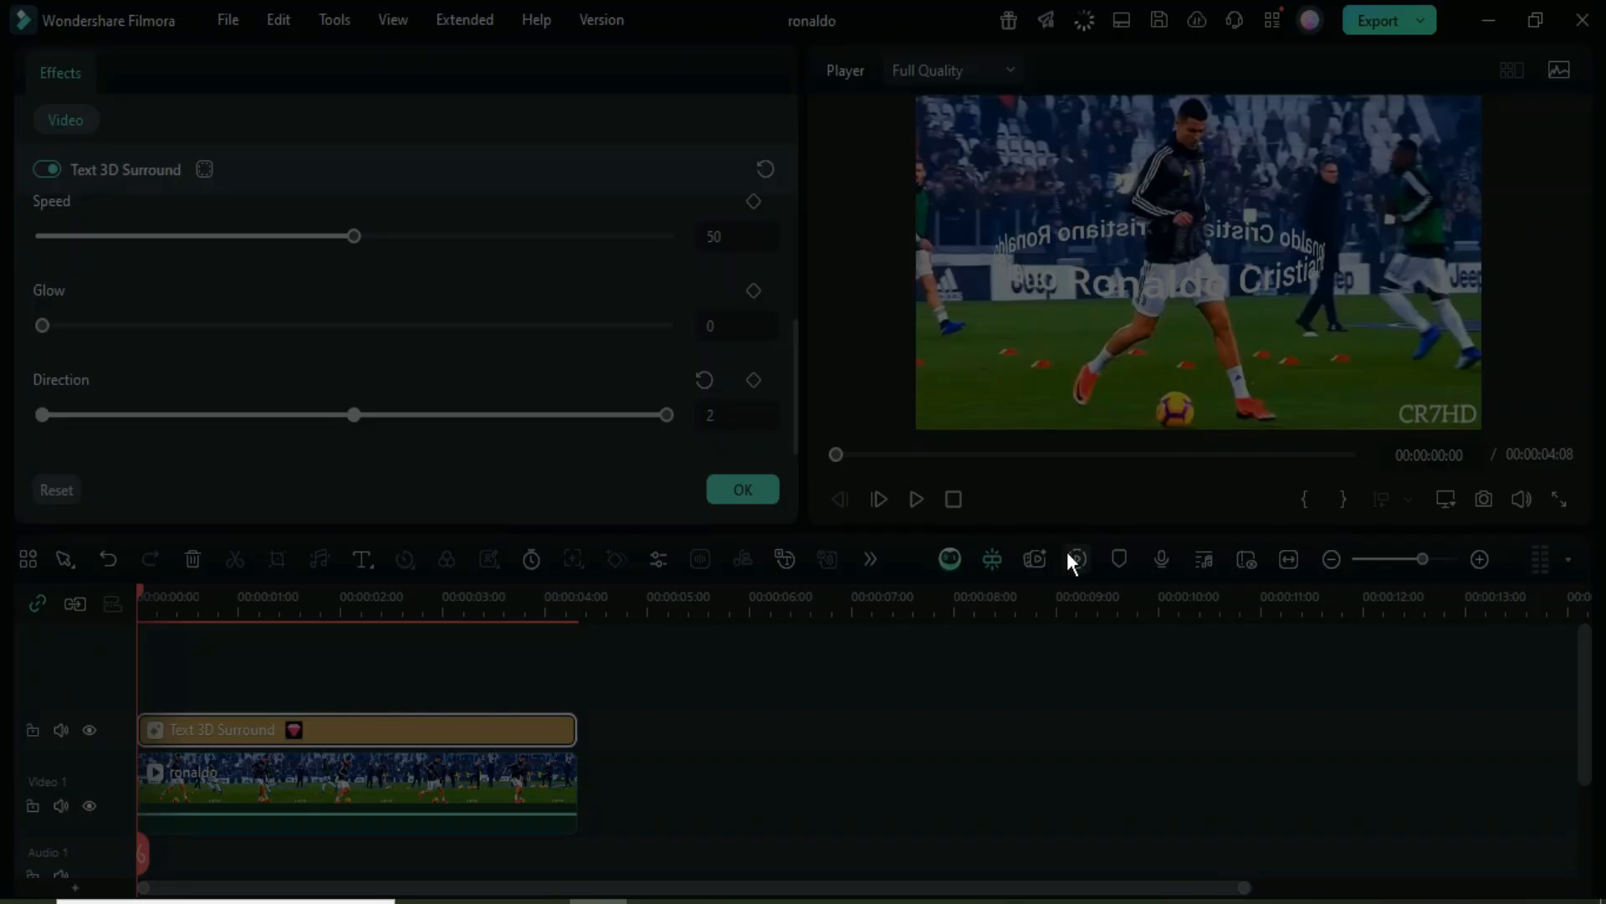
pyautogui.click(915, 501)
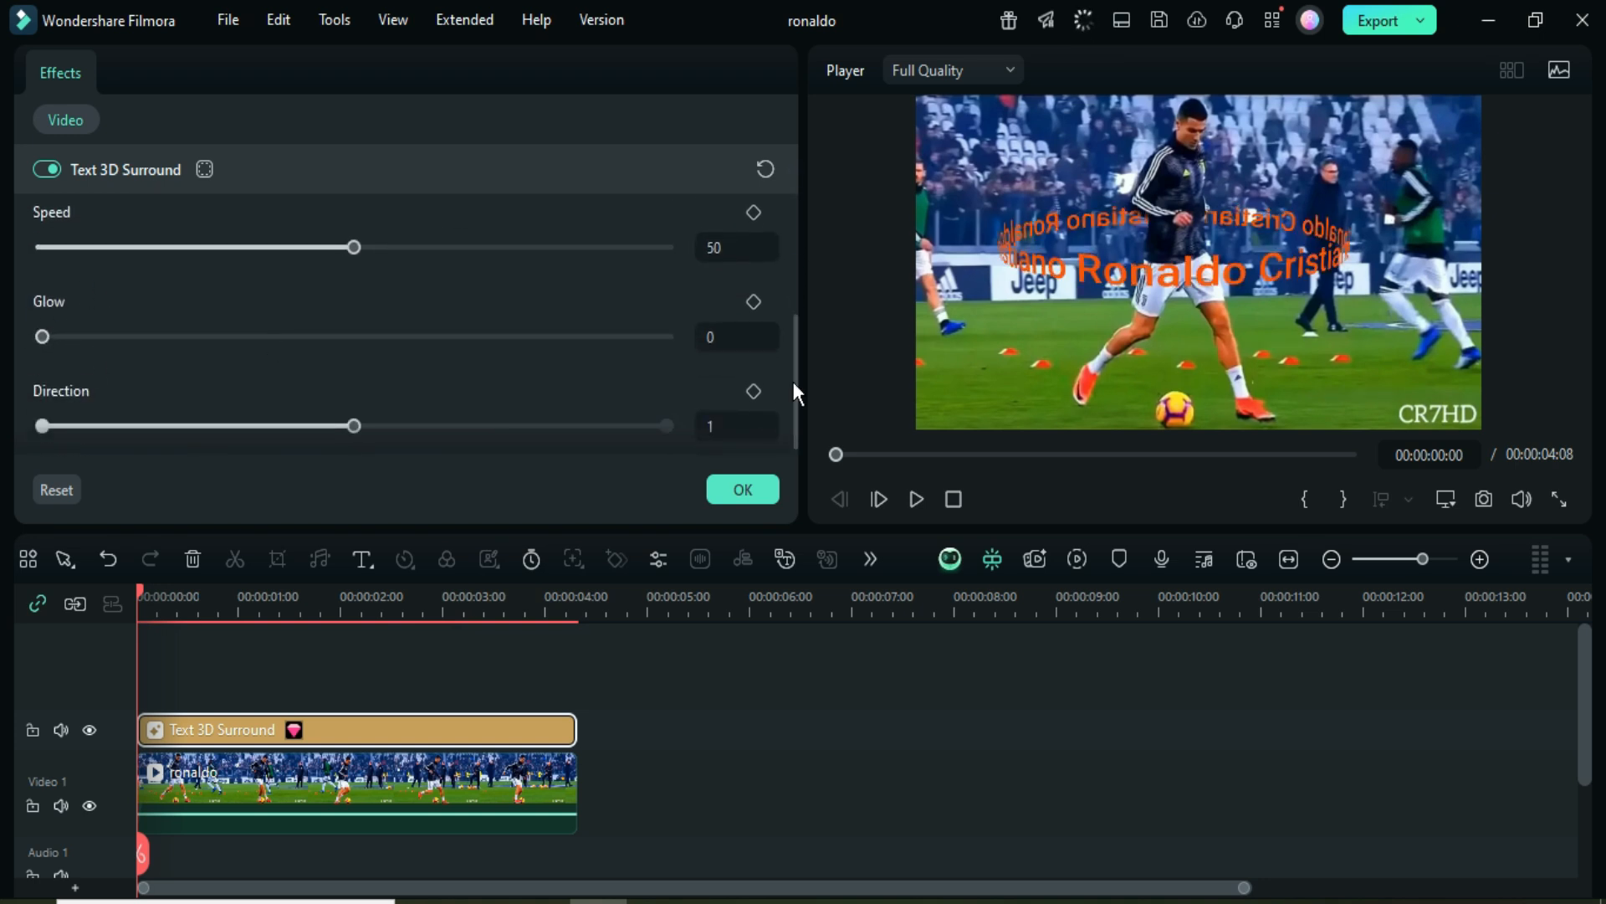
# Confirm the effect settings, return to the Media library, and play the preview
pyautogui.moveTo(43, 336); pyautogui.dragTo(199, 336)
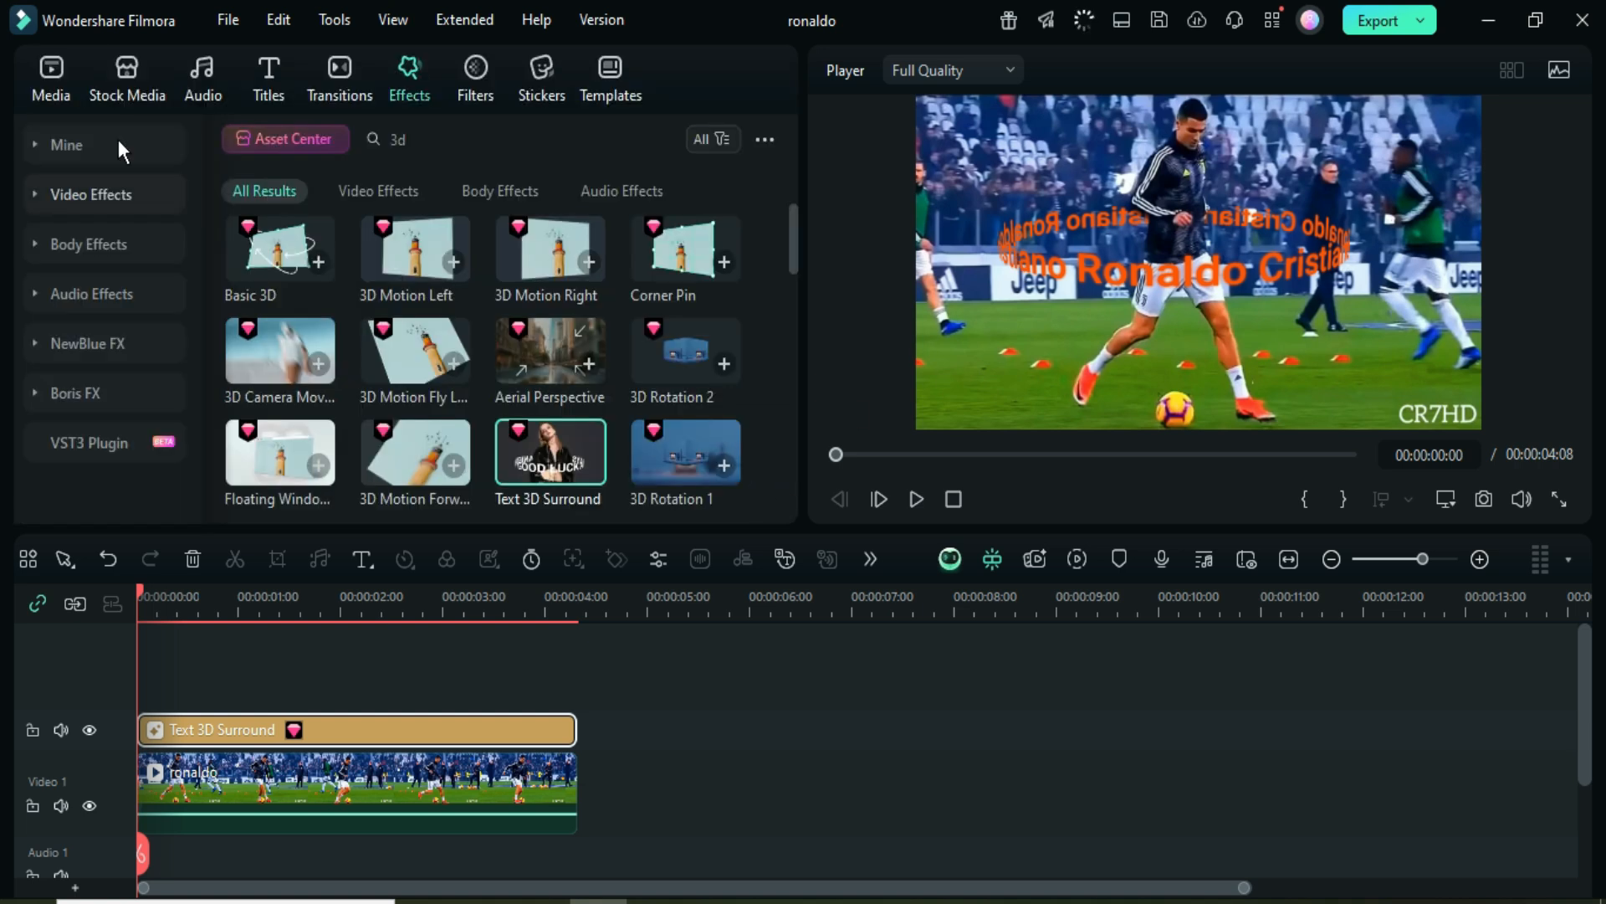
pyautogui.click(50, 77)
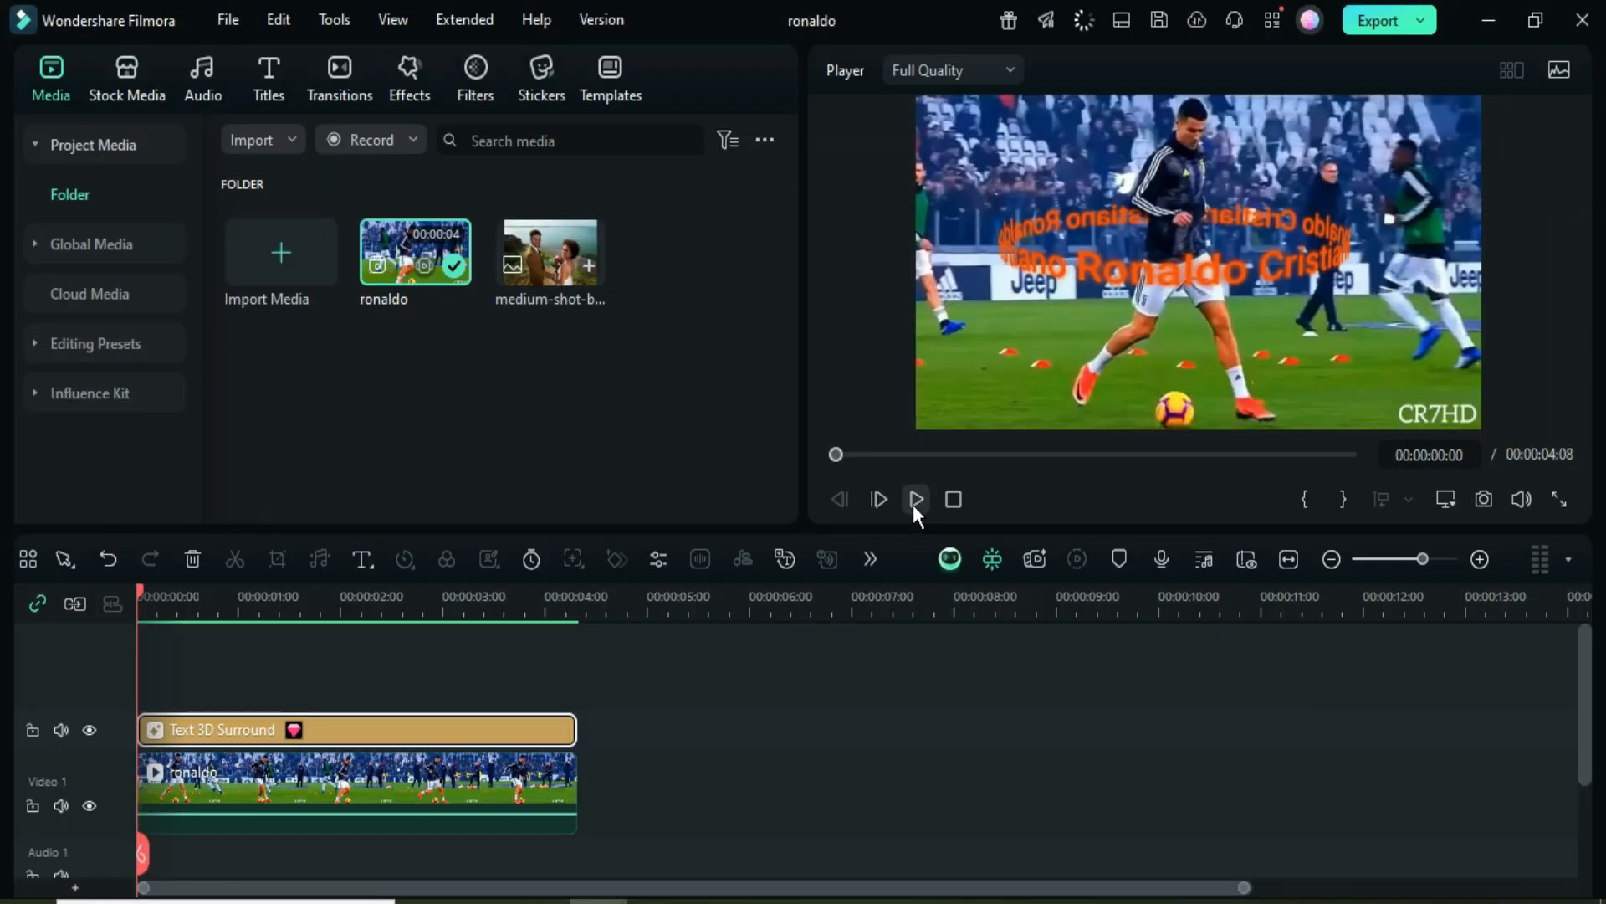
pyautogui.click(914, 500)
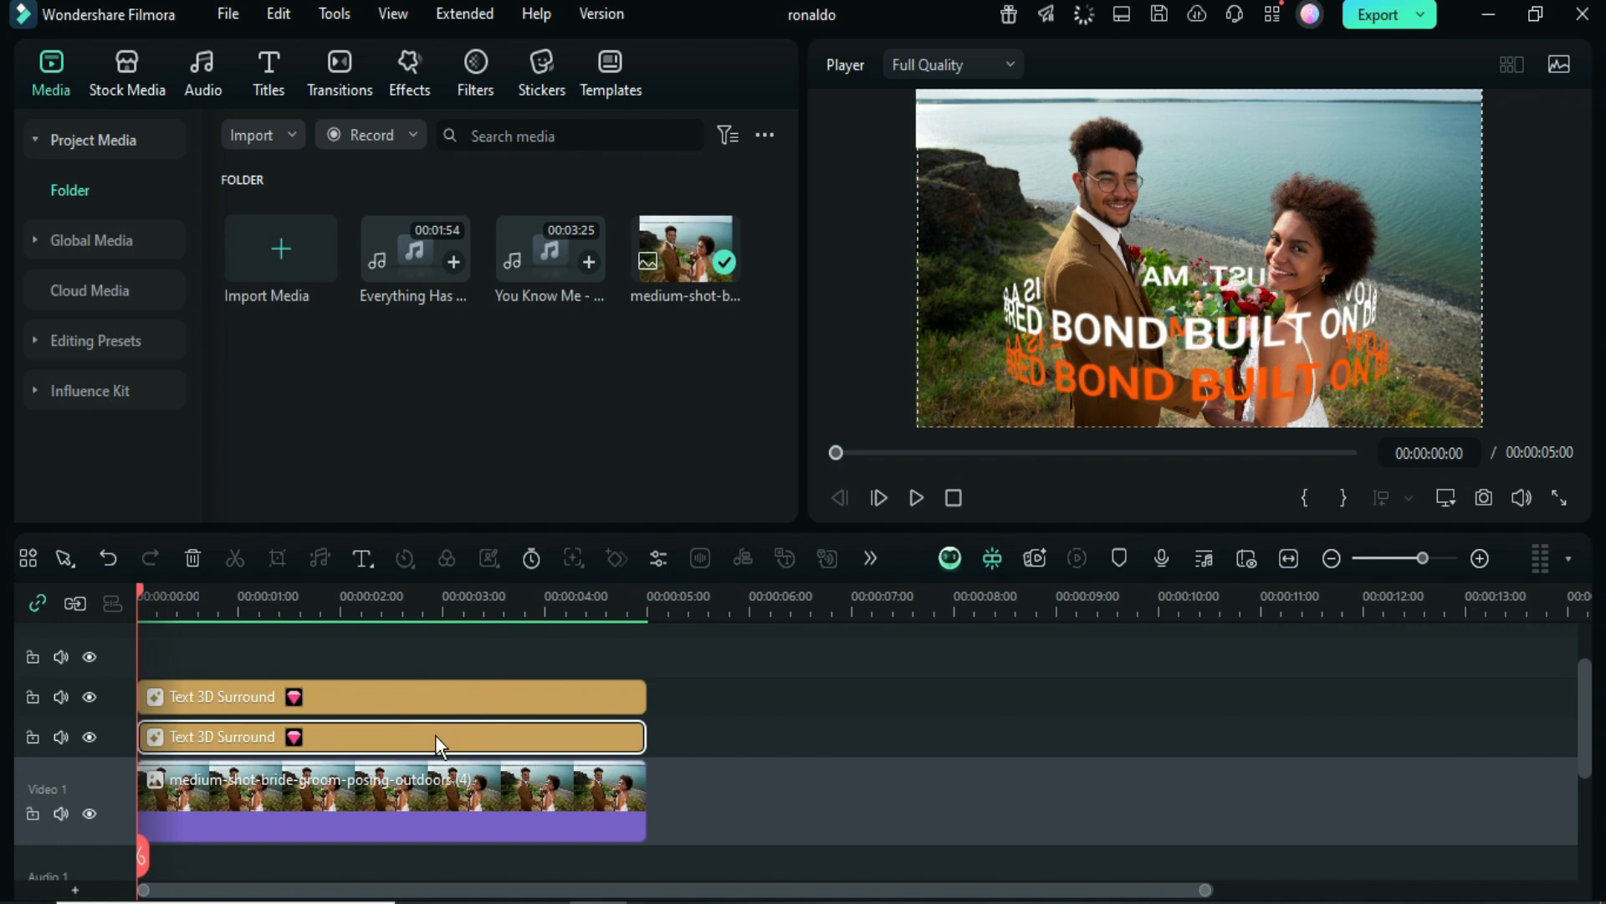
pyautogui.doubleClick(389, 736)
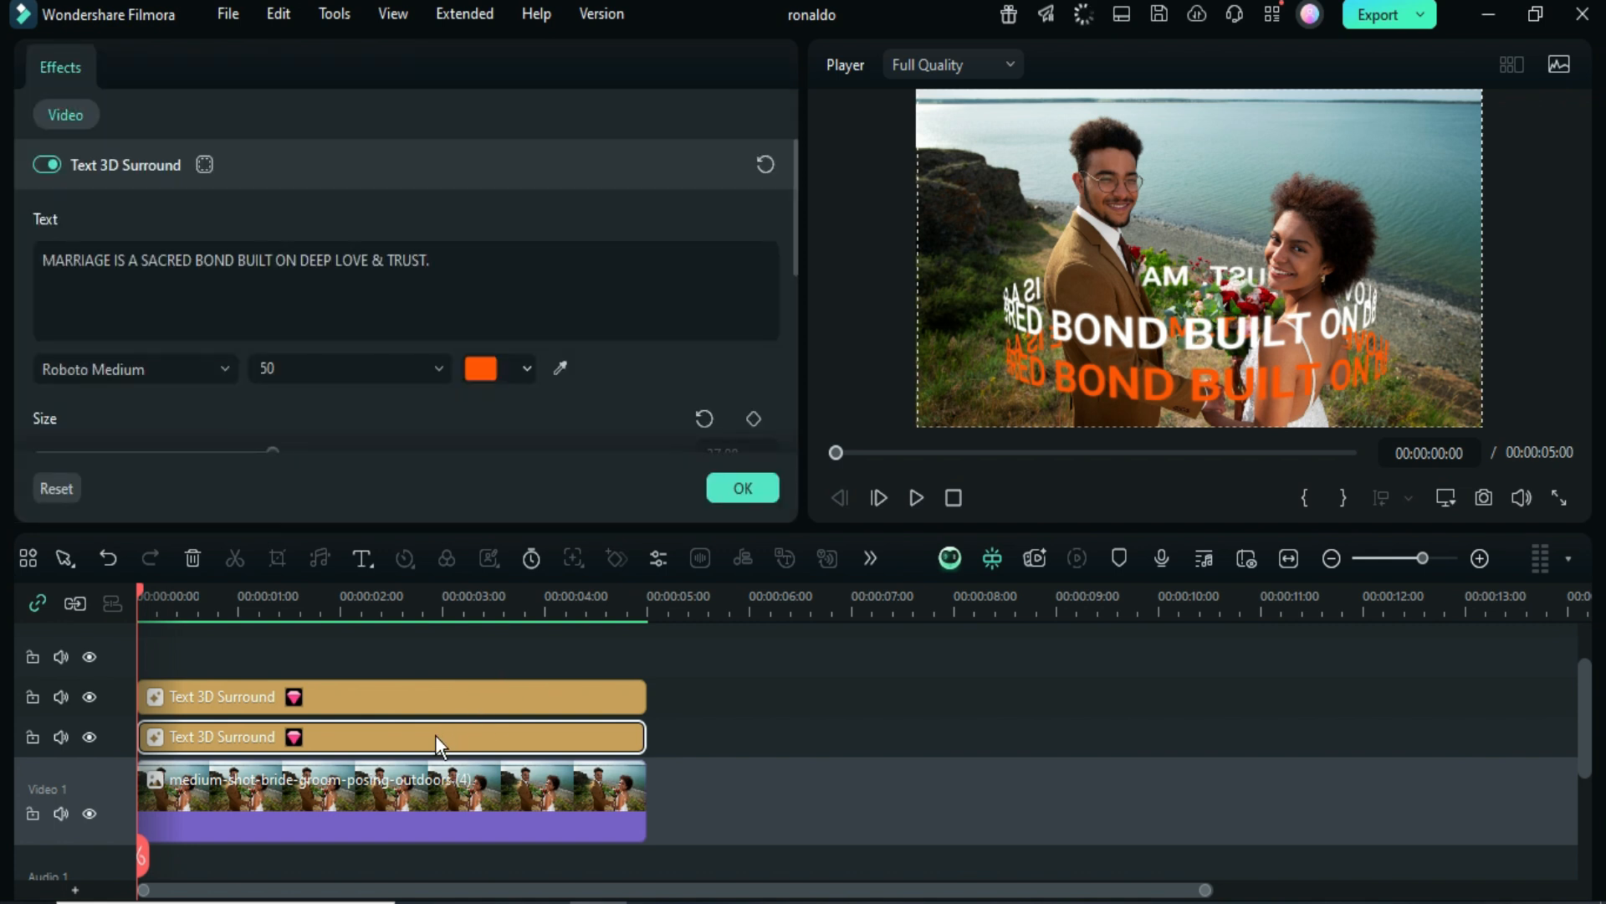
pyautogui.scroll(-3)
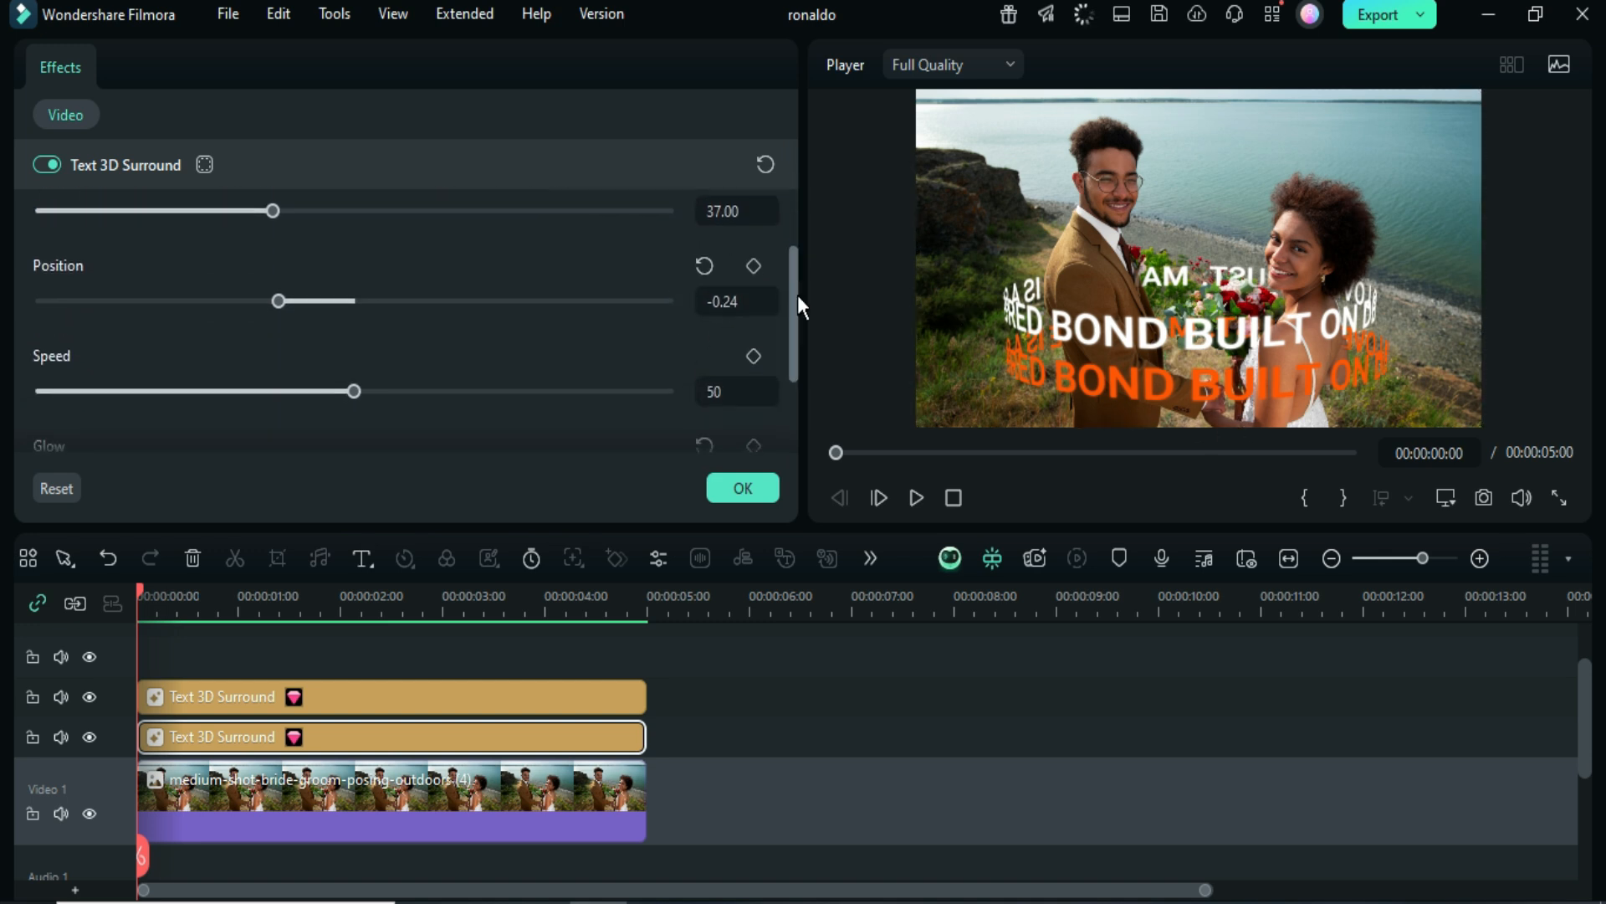
pyautogui.scroll(-3)
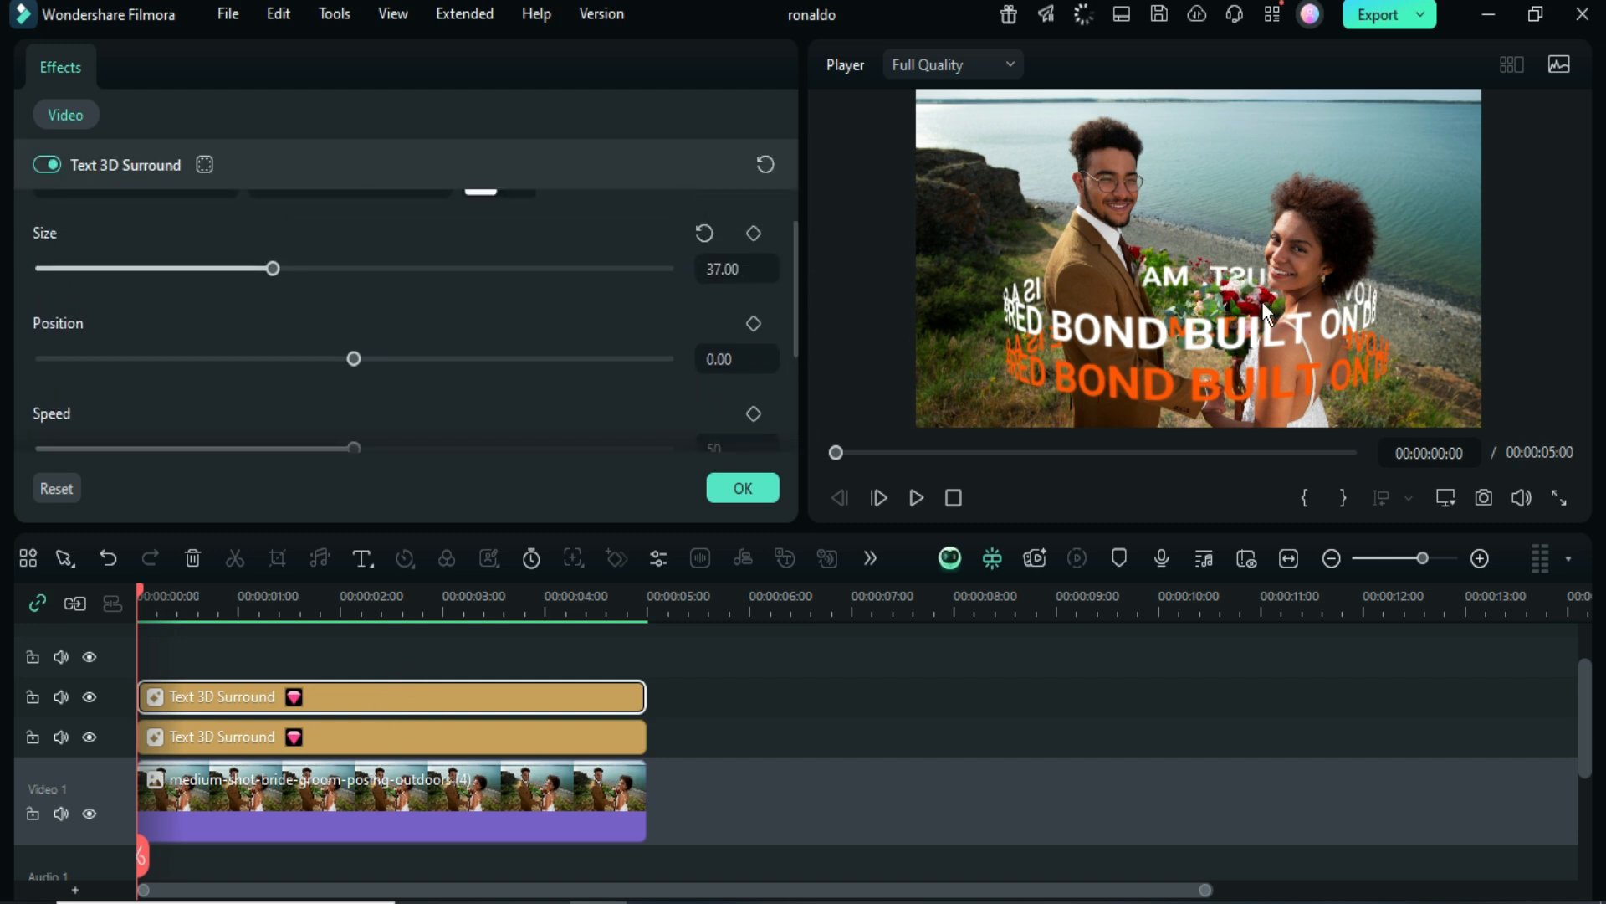
pyautogui.click(49, 72)
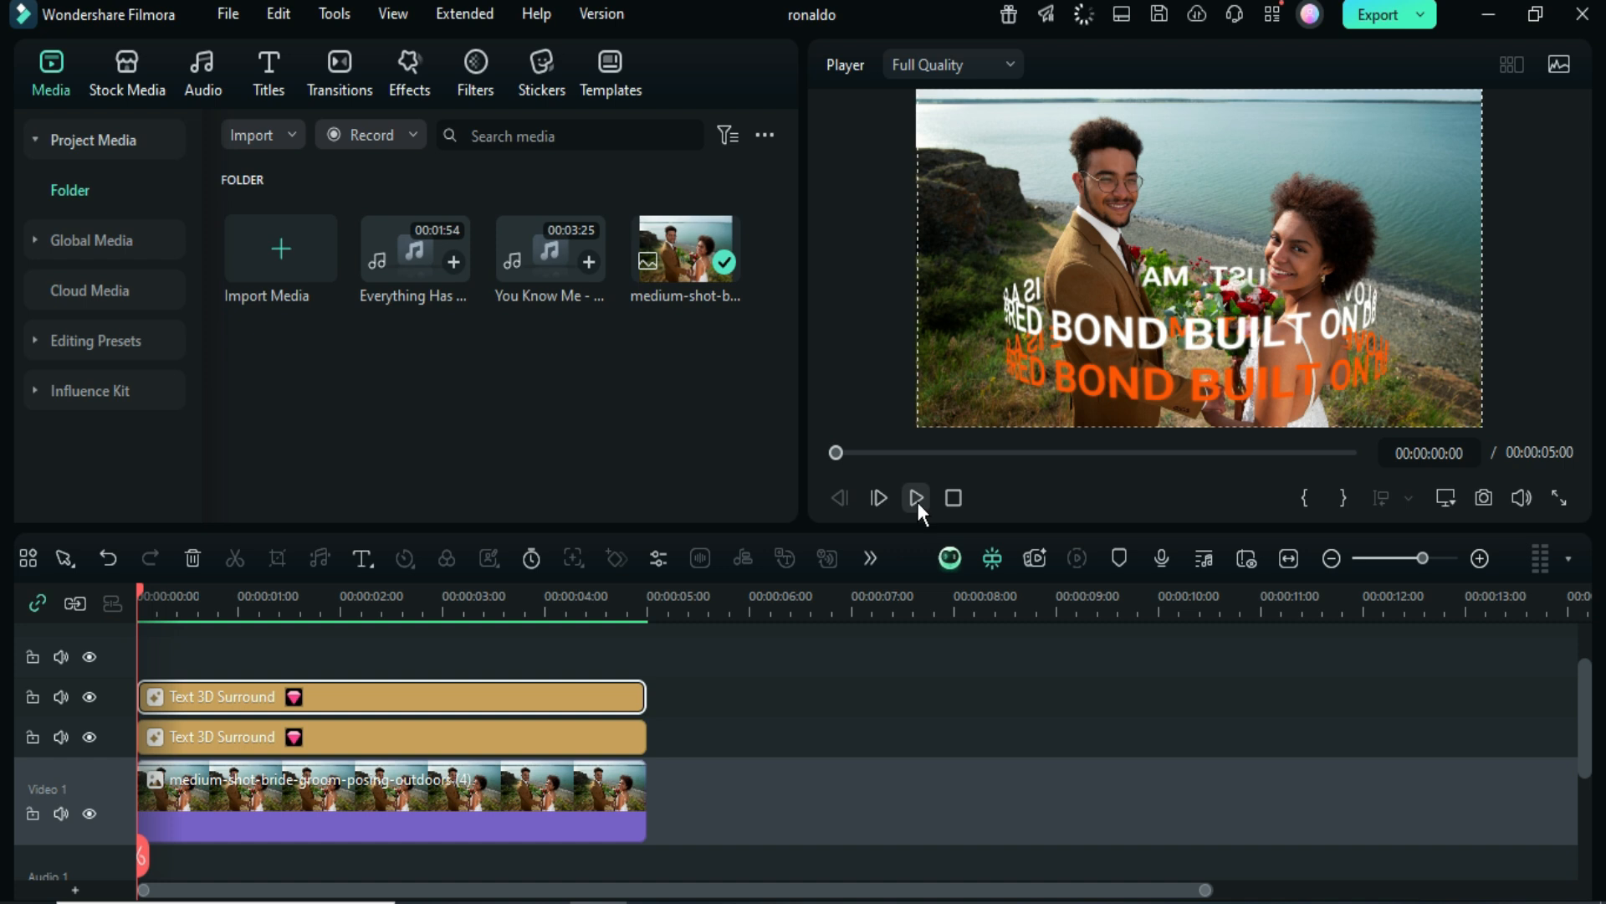